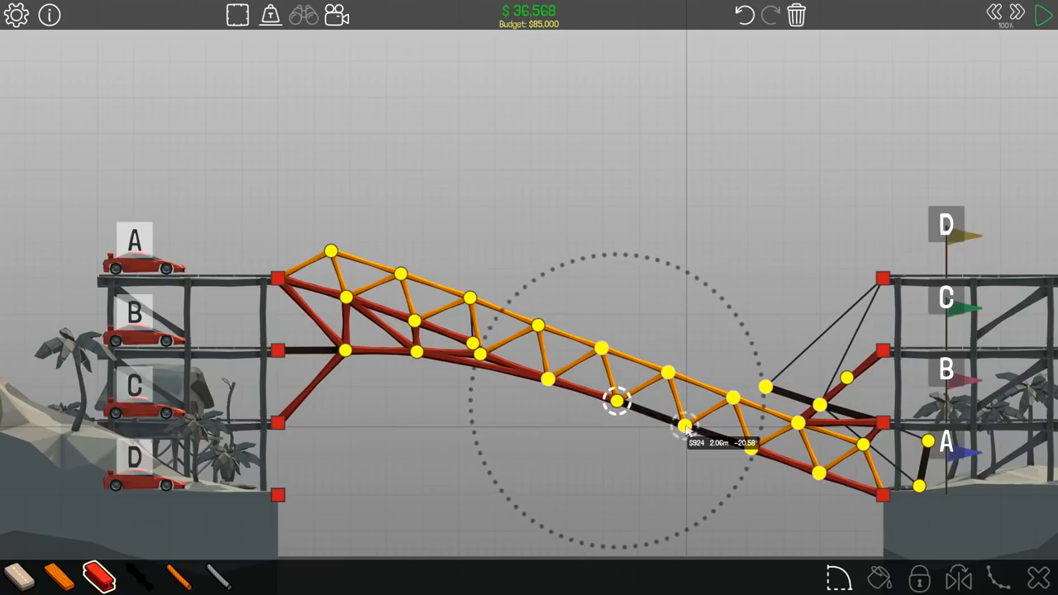
- Finish placing a beam near the right tower before clearing the old truss design
{"action": "left_click", "coordinate": [1045, 13]}
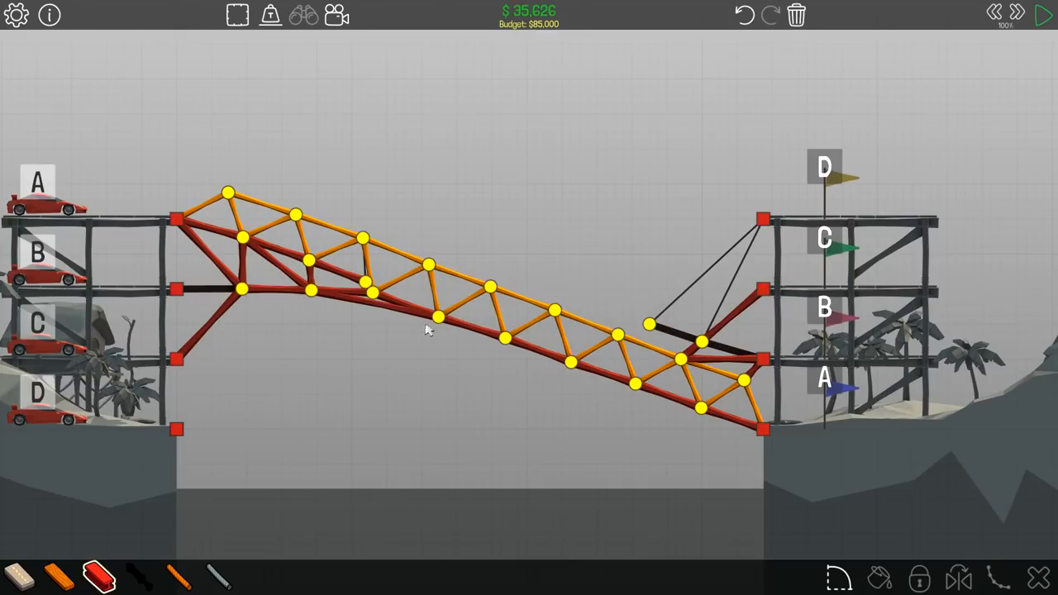
{"action": "mouse_move", "coordinate": [560, 364]}
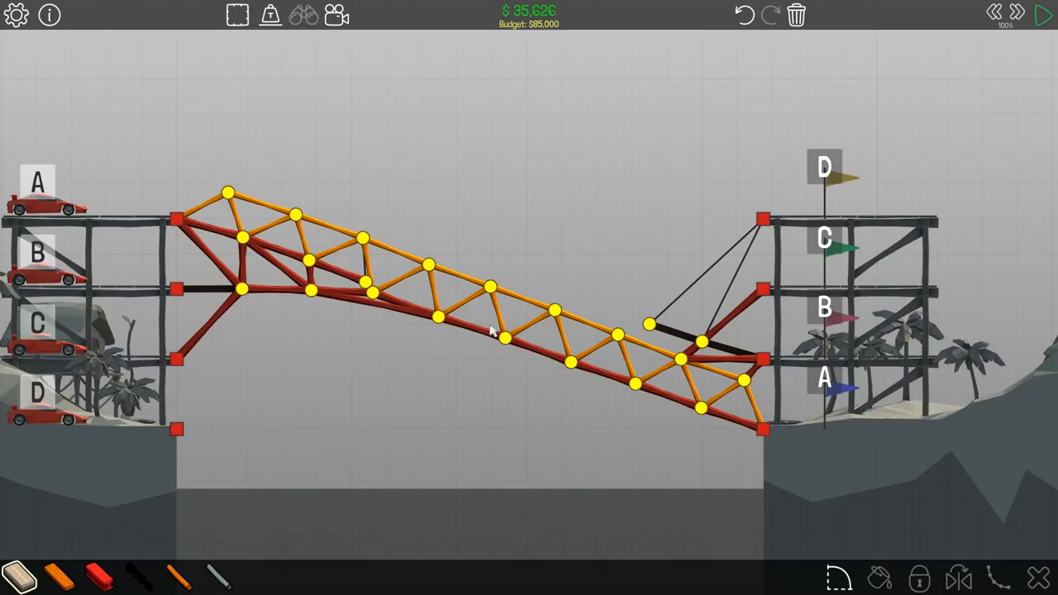
{"action": "mouse_move", "coordinate": [499, 314]}
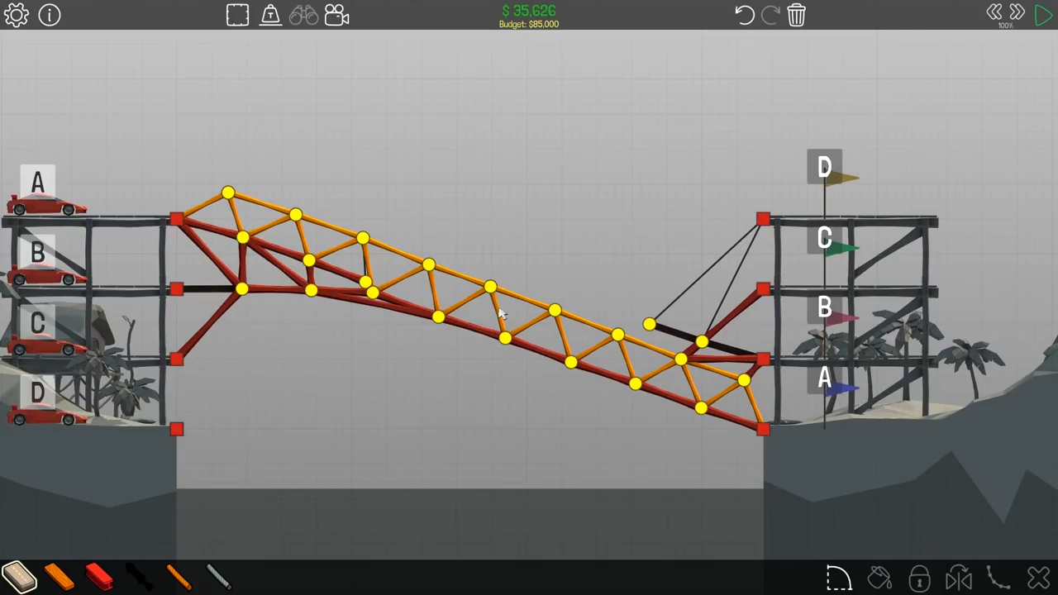
{"action": "mouse_move", "coordinate": [609, 245]}
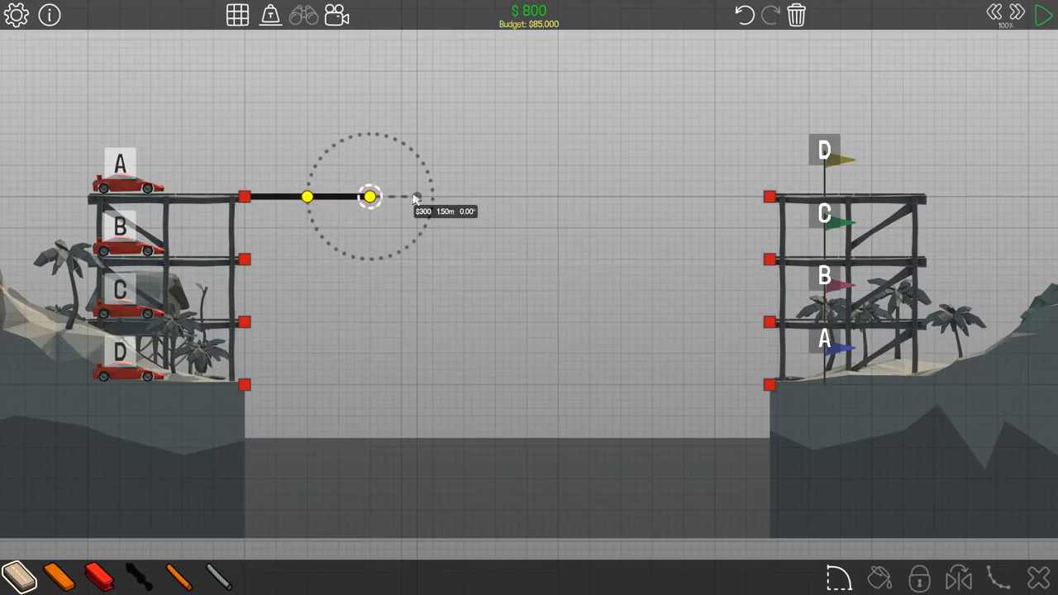
- Extend a road from the left tower's top lane and curve it down toward the right tower
{"action": "left_click_drag", "start_coordinate": [371, 196], "coordinate": [602, 274]}
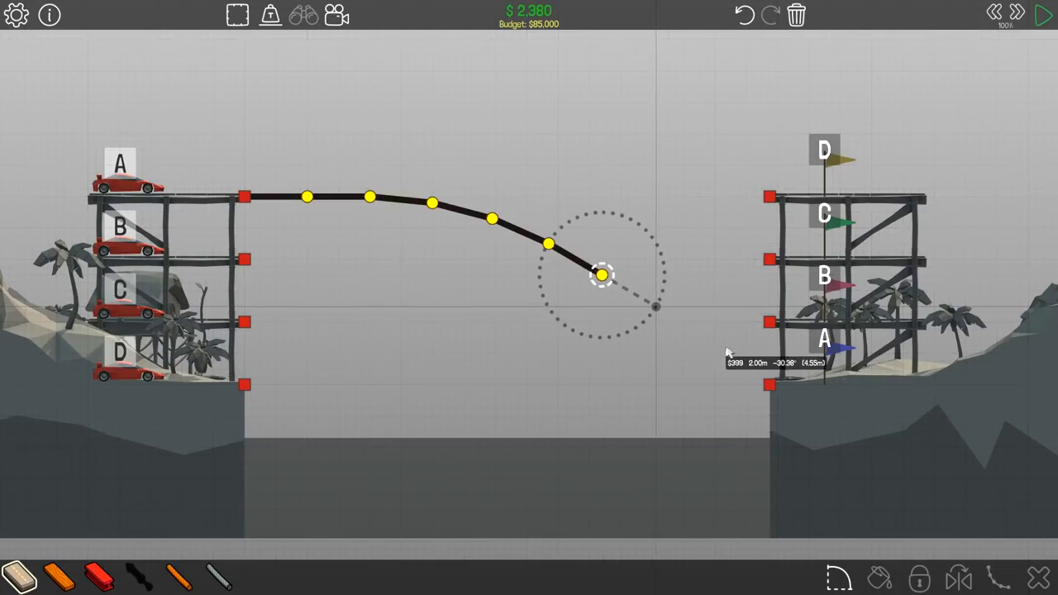
{"action": "left_click_drag", "start_coordinate": [602, 274], "coordinate": [759, 379]}
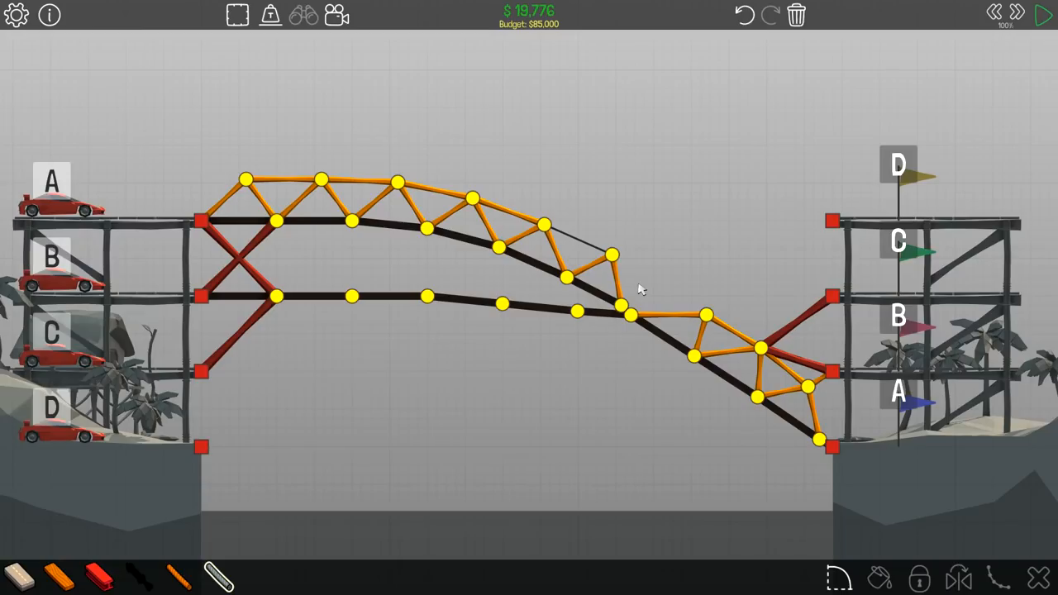
{"action": "mouse_move", "coordinate": [625, 278]}
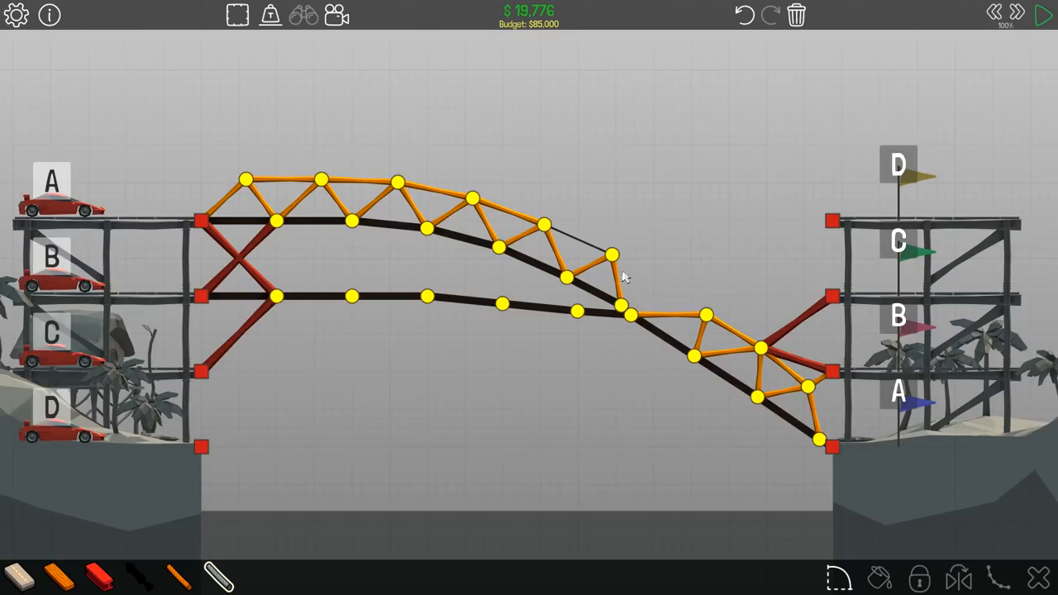
{"action": "left_click", "coordinate": [96, 576]}
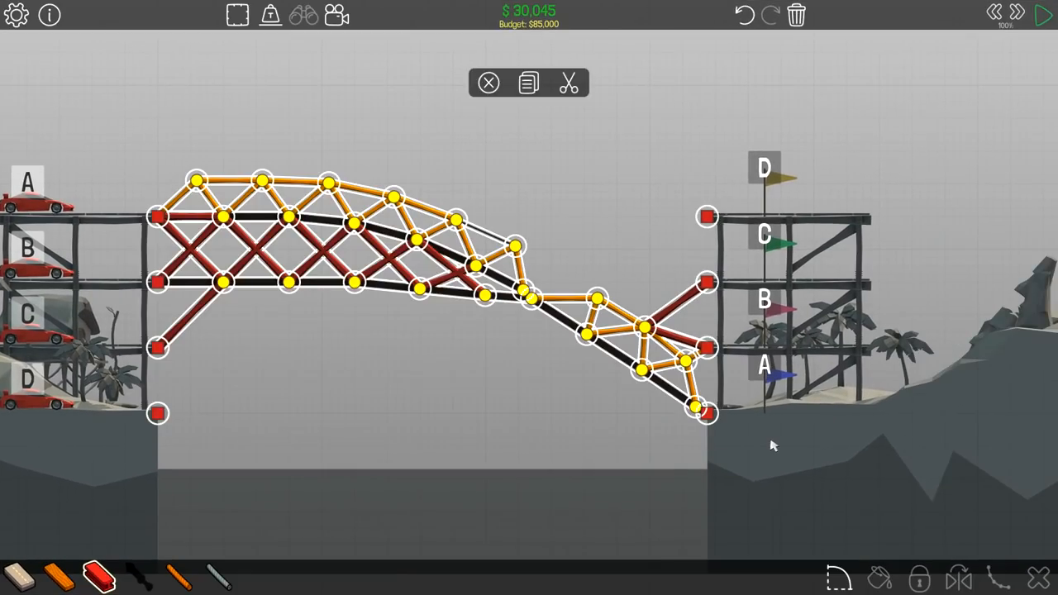
- Clear the arch bridge and start a new road from the left tower's top anchor
{"action": "left_click", "coordinate": [488, 82]}
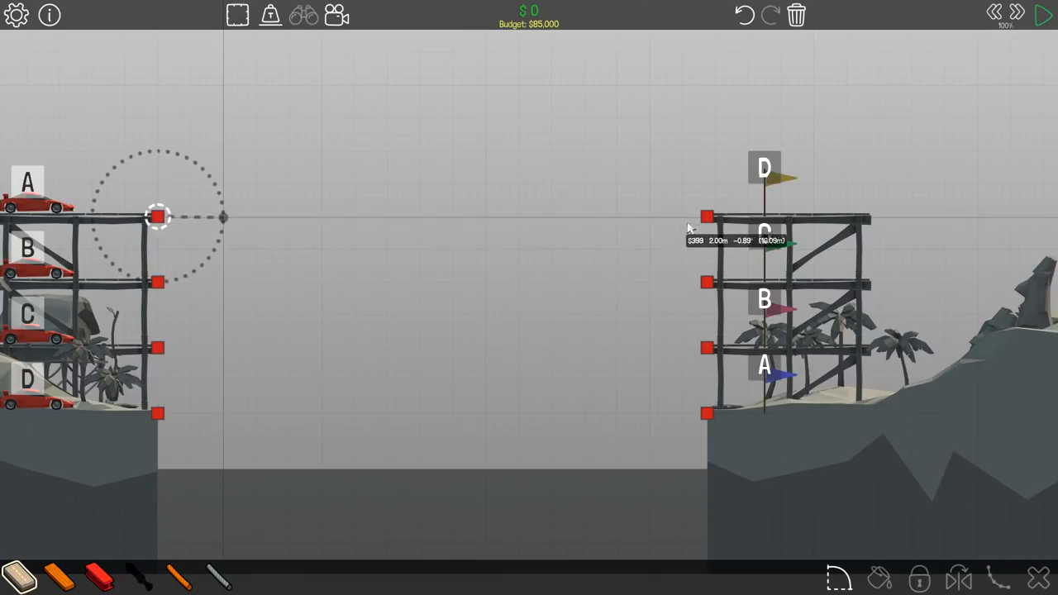
{"action": "left_click_drag", "start_coordinate": [157, 217], "coordinate": [354, 216]}
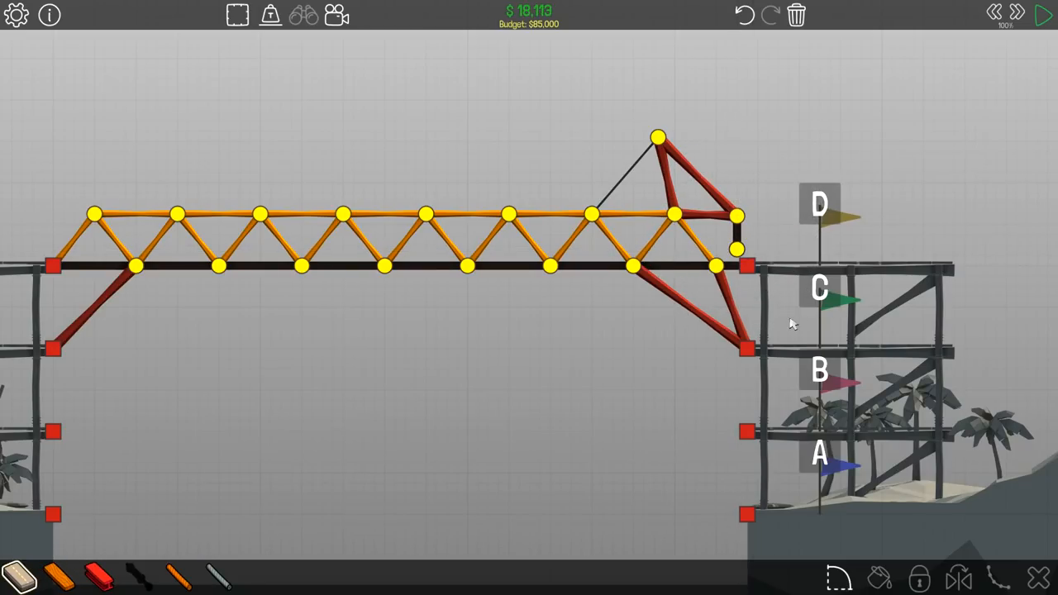
{"action": "mouse_move", "coordinate": [684, 169]}
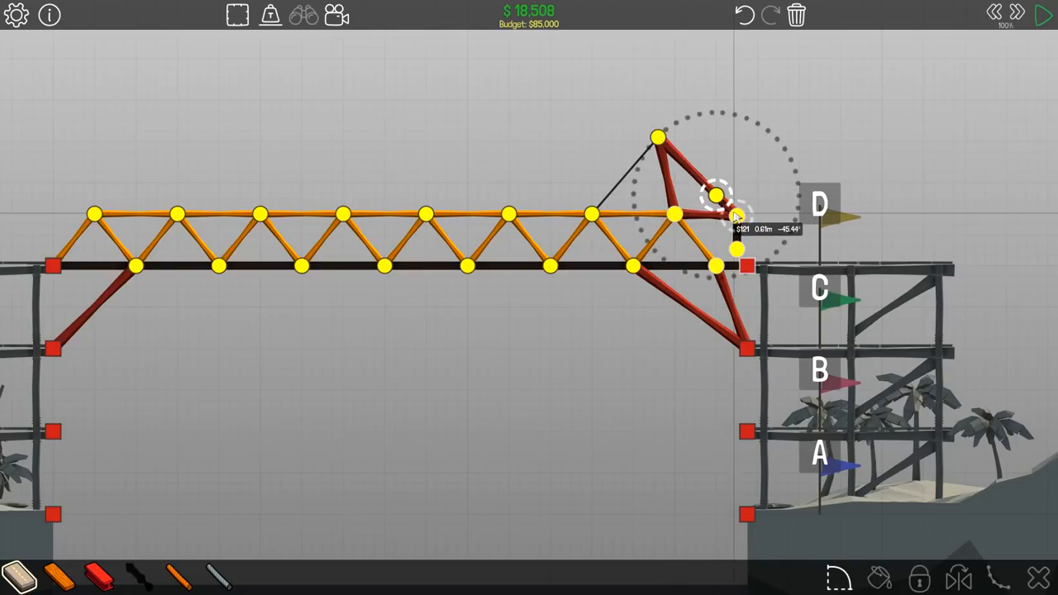
- Attach truss beams to the hinged section's joint and the truss's right end
{"action": "left_click", "coordinate": [1045, 15]}
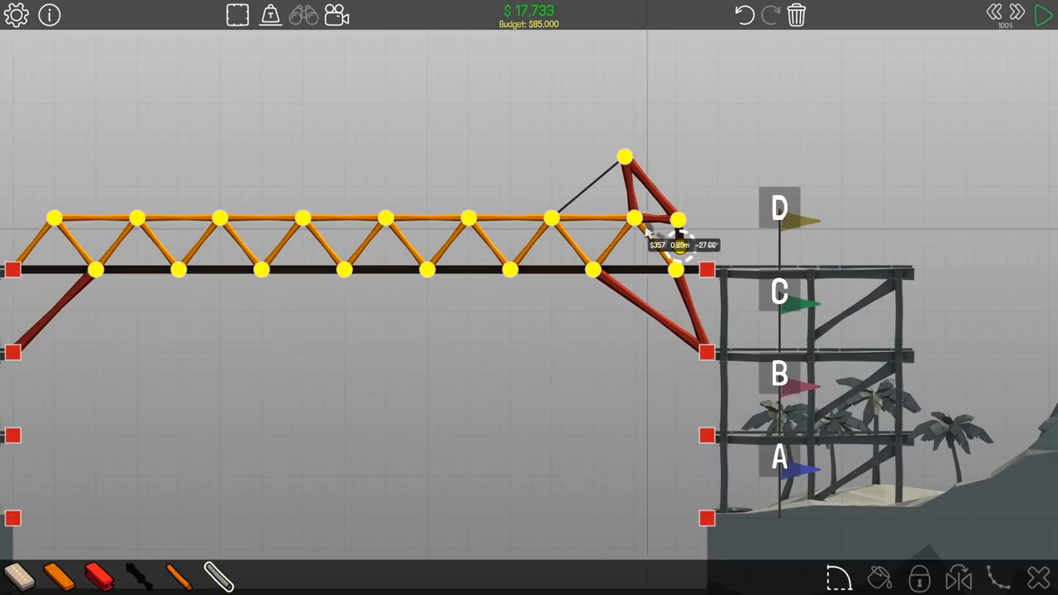
{"action": "left_click", "coordinate": [1045, 15]}
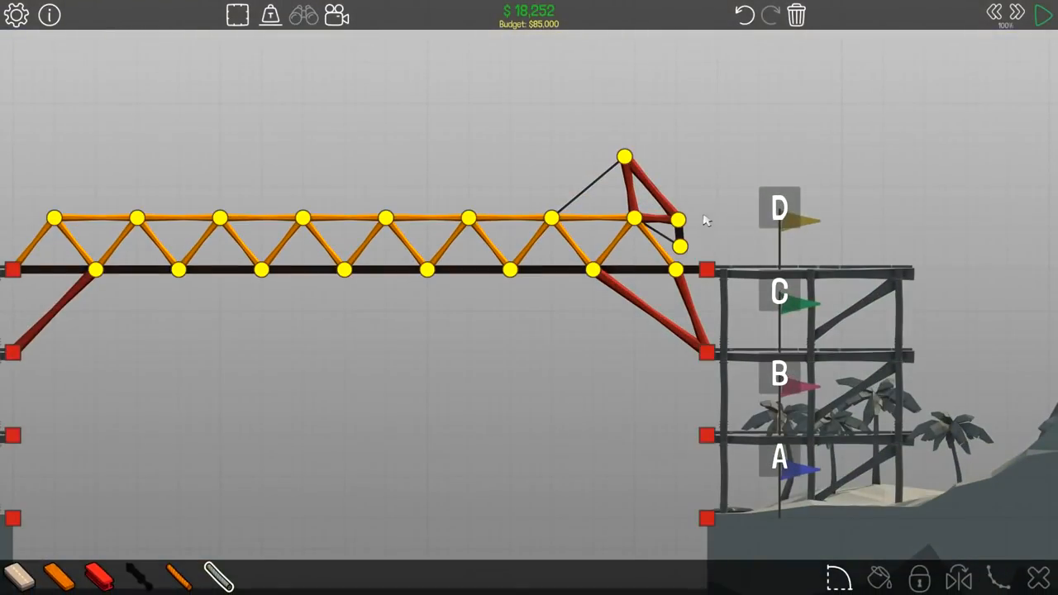
{"action": "left_click", "coordinate": [1045, 15]}
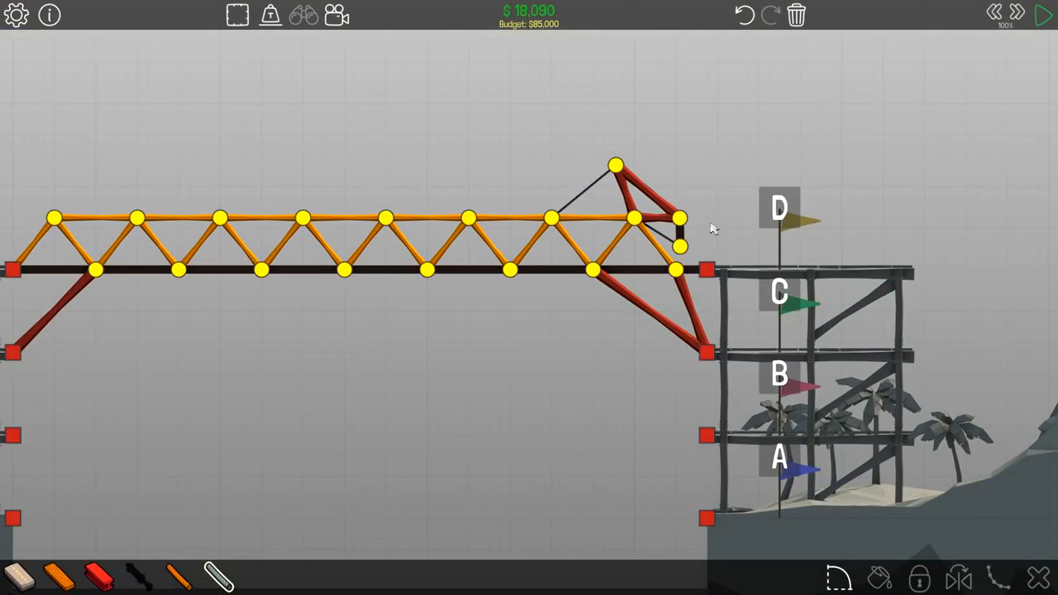
{"action": "left_click", "coordinate": [1045, 15]}
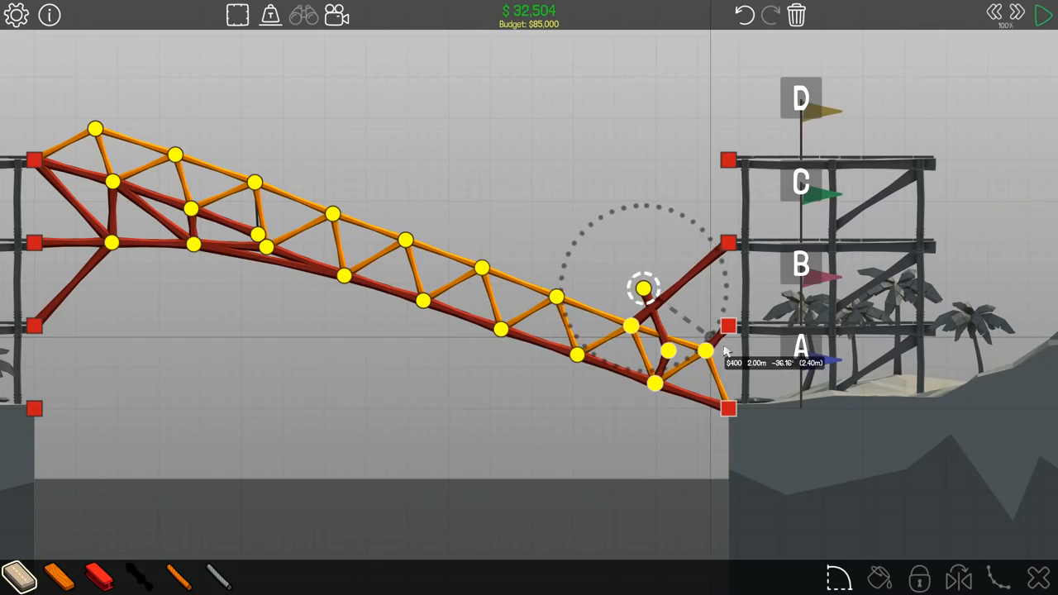
- Brace the truss's lower right end to the right tower anchor with steel beams
{"action": "left_click_drag", "start_coordinate": [645, 289], "coordinate": [703, 328]}
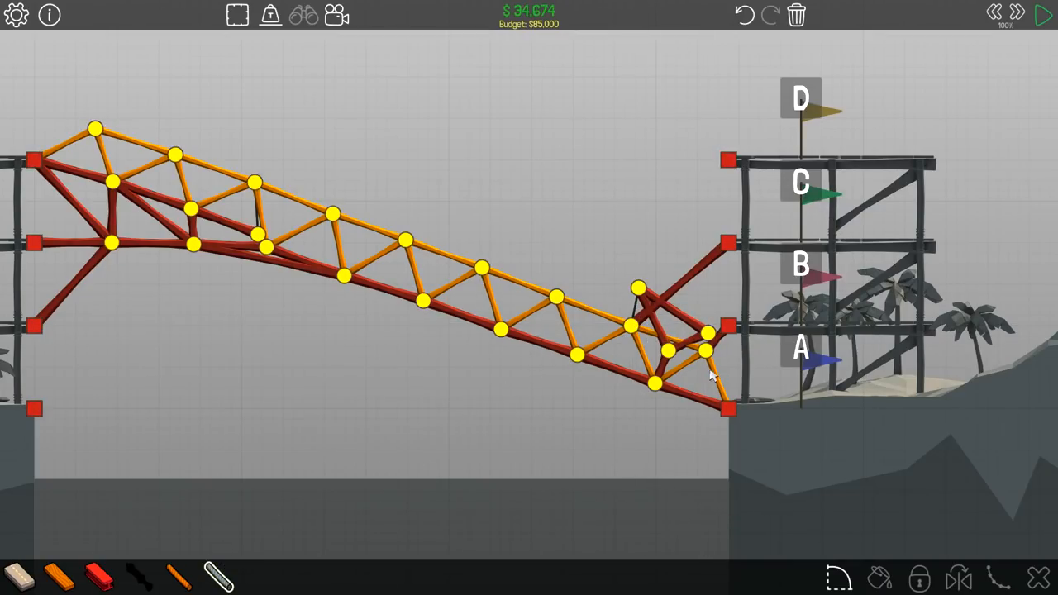
{"action": "mouse_move", "coordinate": [98, 576]}
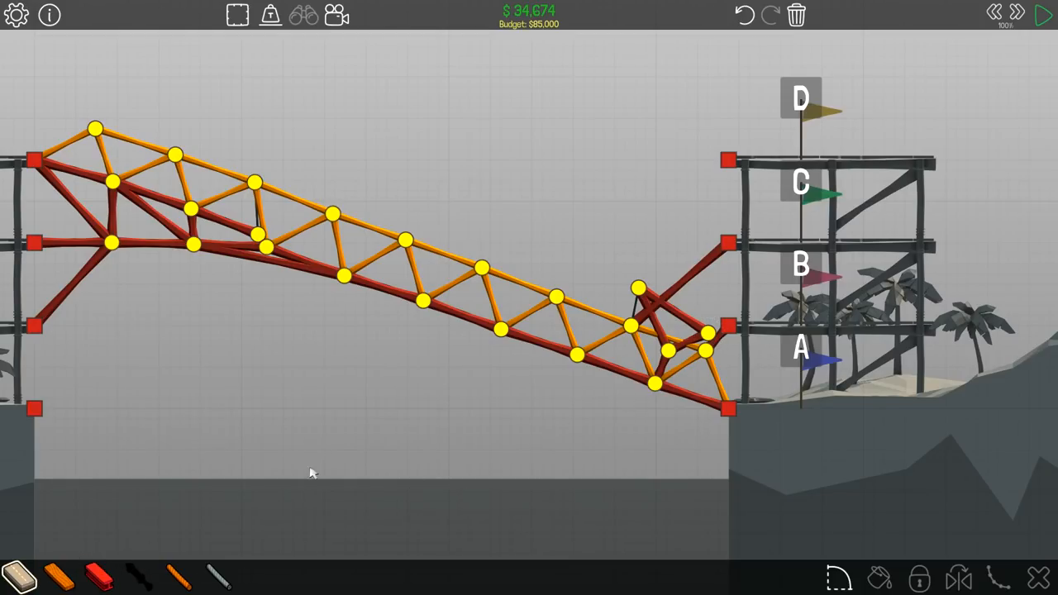
{"action": "left_click", "coordinate": [707, 377]}
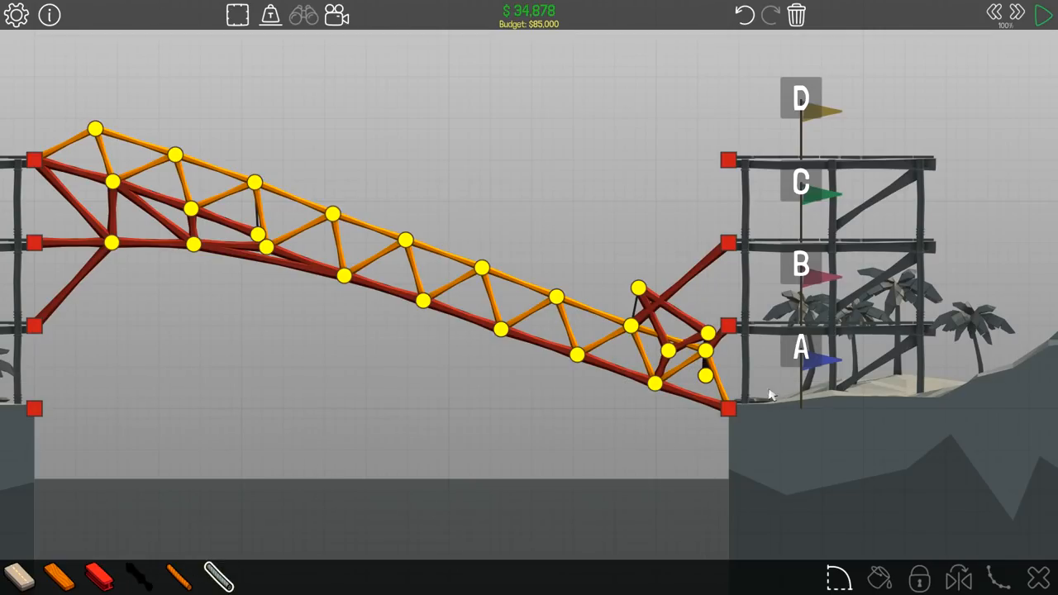
{"action": "left_click", "coordinate": [1046, 15]}
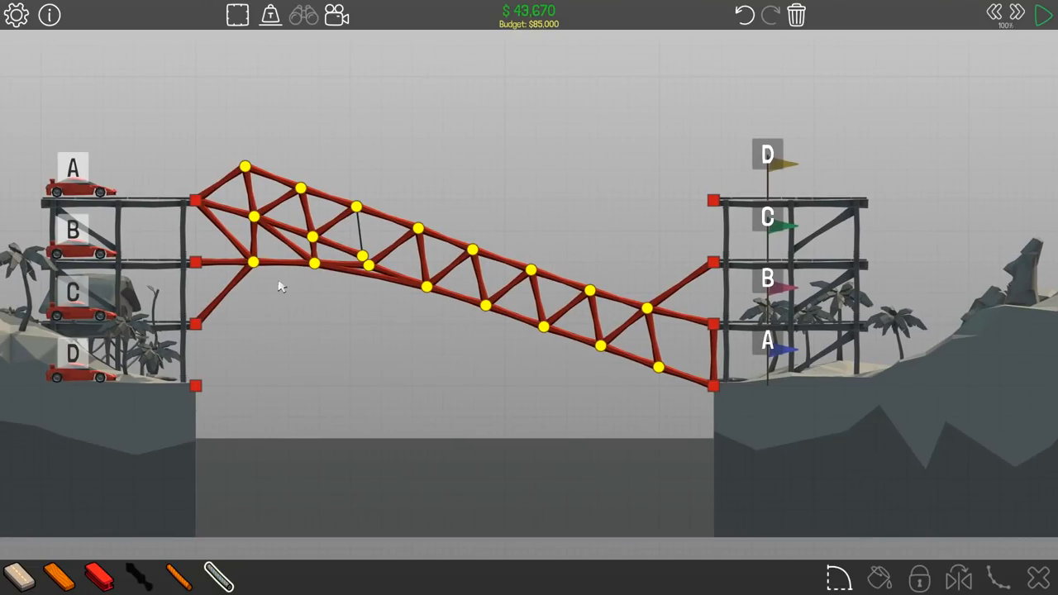
- Connect a hydraulic piece between a deck segment and a truss joint near the right tower
{"action": "left_click", "coordinate": [450, 296]}
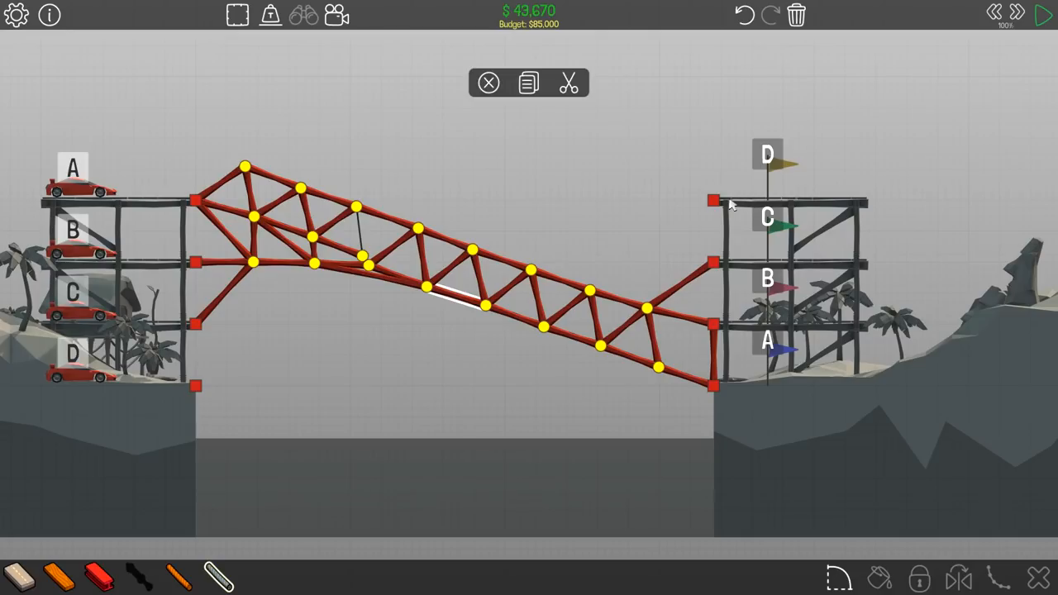
{"action": "mouse_move", "coordinate": [439, 339]}
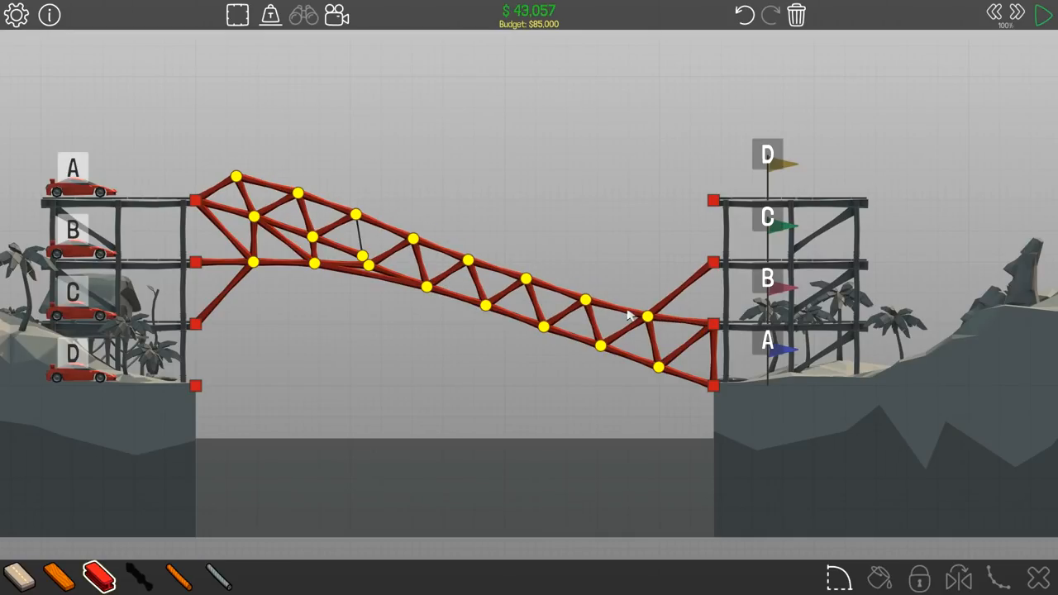
{"action": "left_click", "coordinate": [1045, 15]}
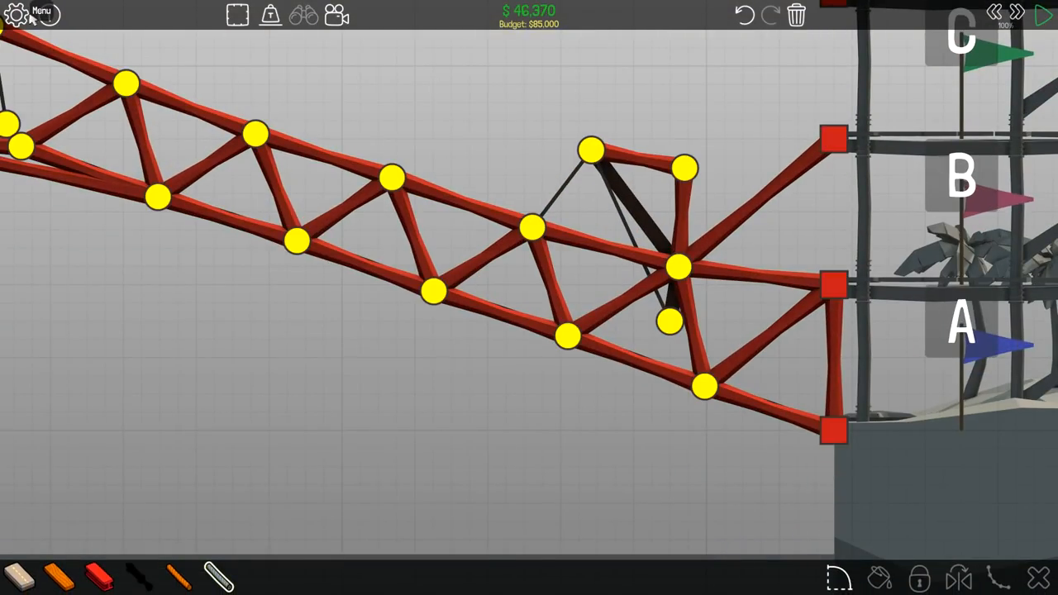
{"action": "left_click", "coordinate": [17, 15]}
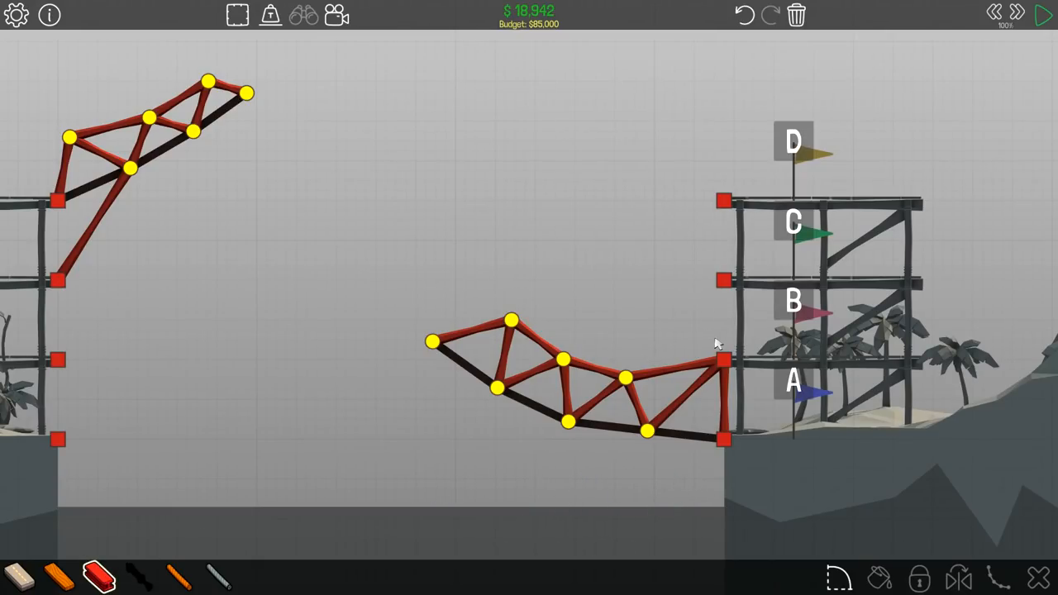
{"action": "mouse_move", "coordinate": [658, 301]}
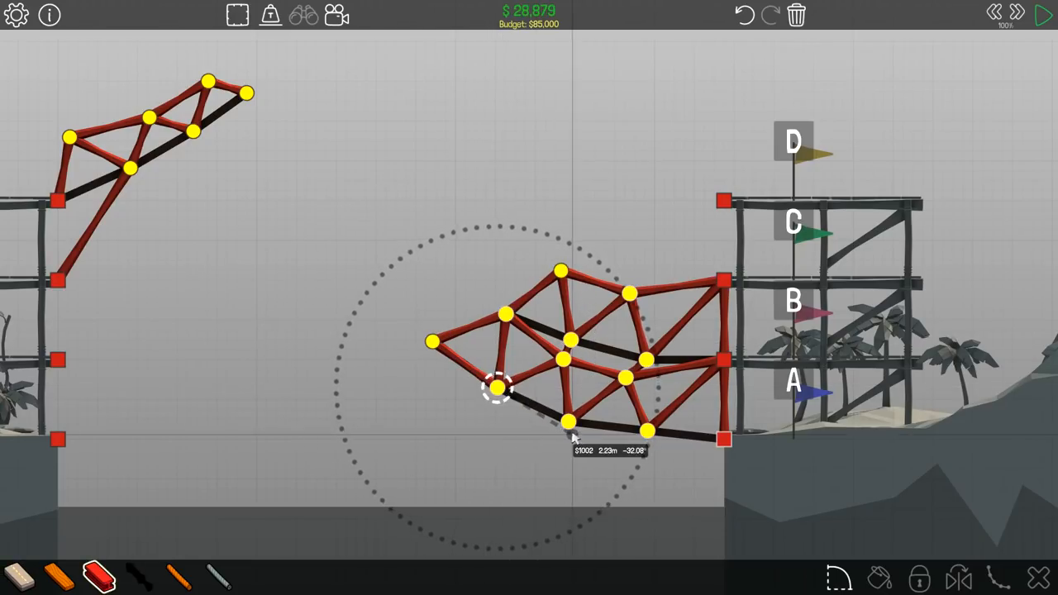
- Add more beams to the right tower's lattice, run a test, then stop the simulation
{"action": "left_click_drag", "start_coordinate": [500, 388], "coordinate": [649, 361]}
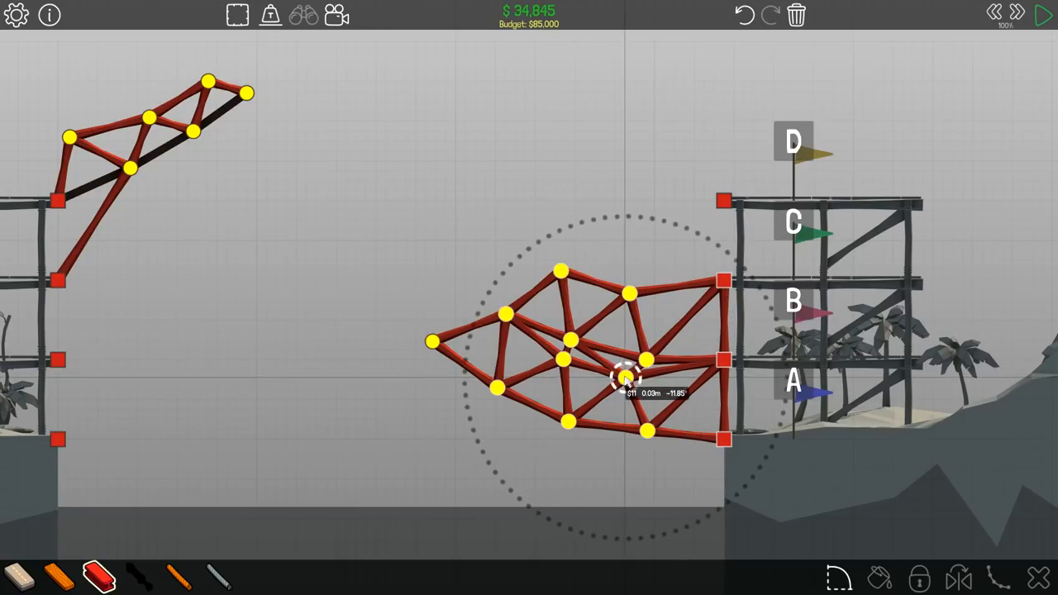
{"action": "left_click", "coordinate": [1045, 15]}
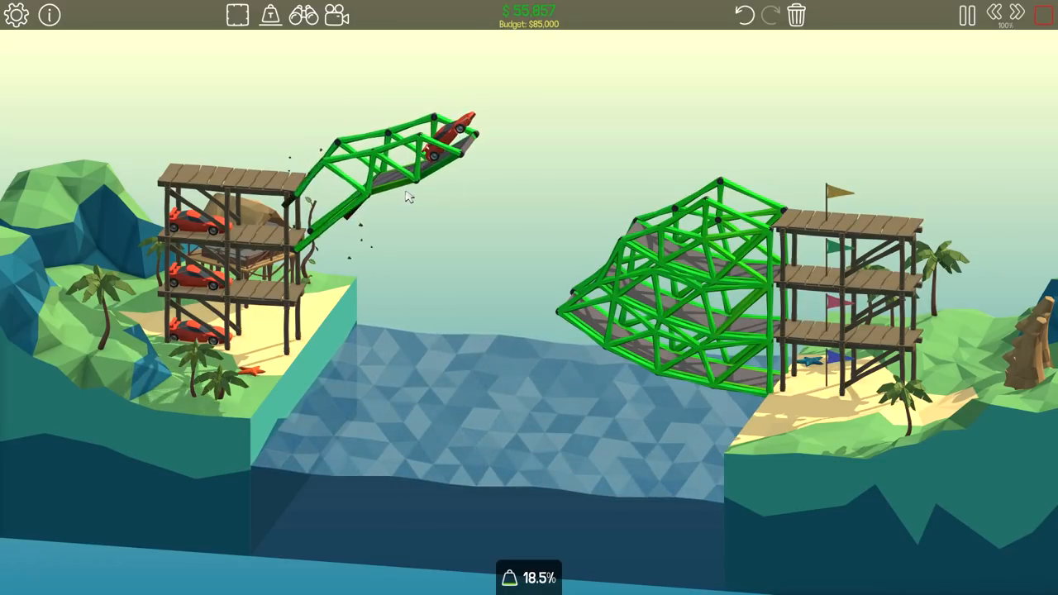
{"action": "left_click", "coordinate": [966, 14]}
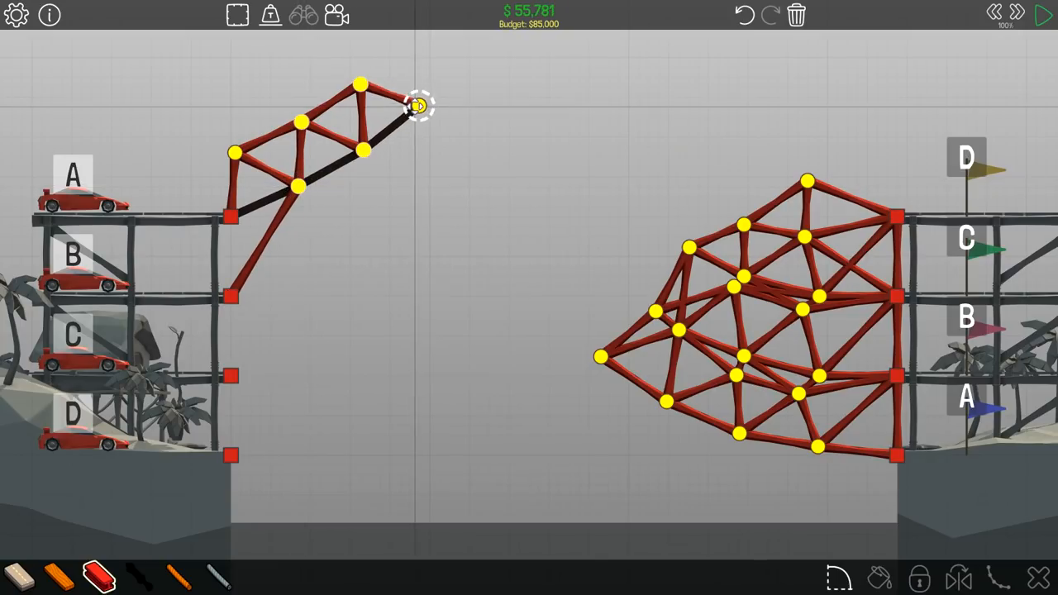
- Remove the right tower's truss and use the game menu to leave the level
{"action": "left_click", "coordinate": [1044, 15]}
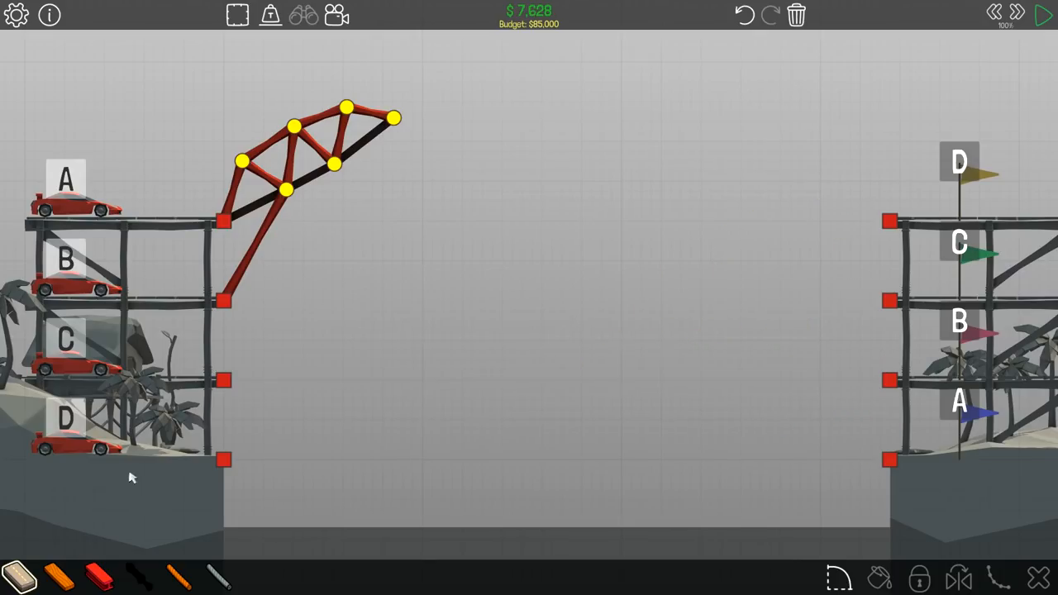
{"action": "mouse_move", "coordinate": [17, 15]}
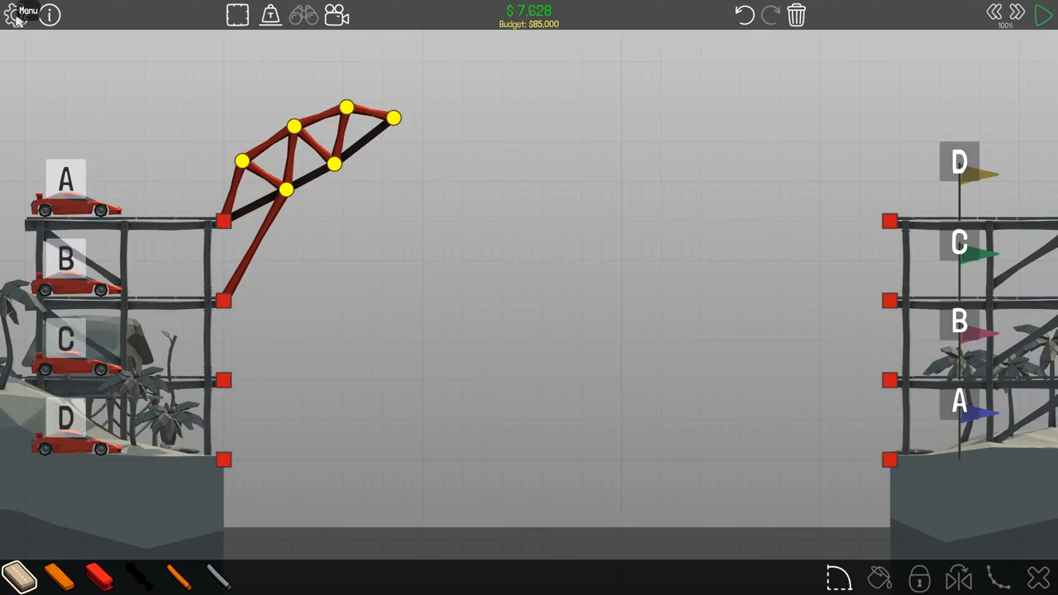
{"action": "left_click", "coordinate": [16, 15]}
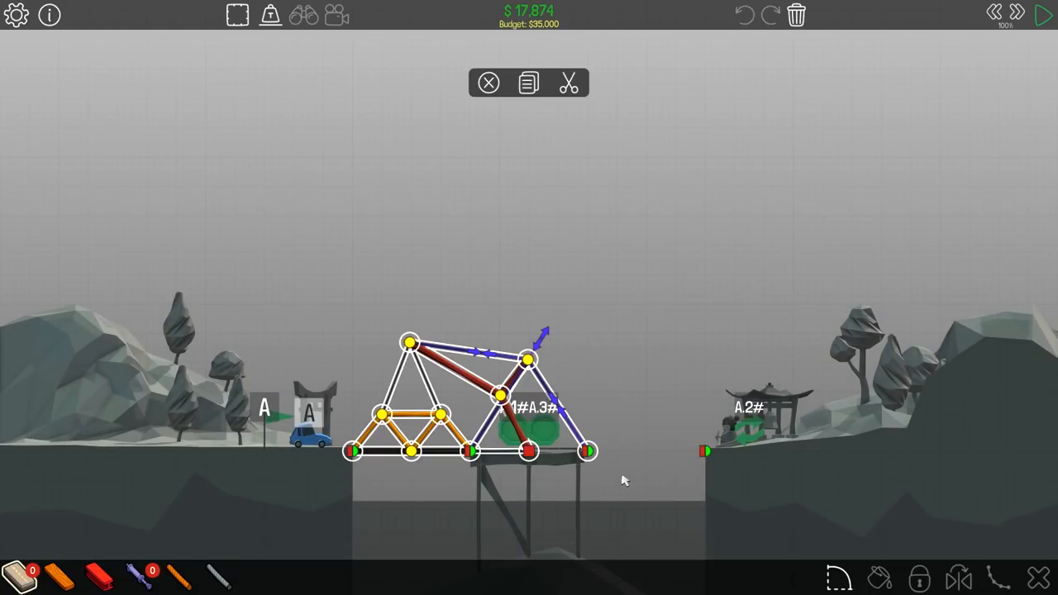
{"action": "mouse_move", "coordinate": [645, 334]}
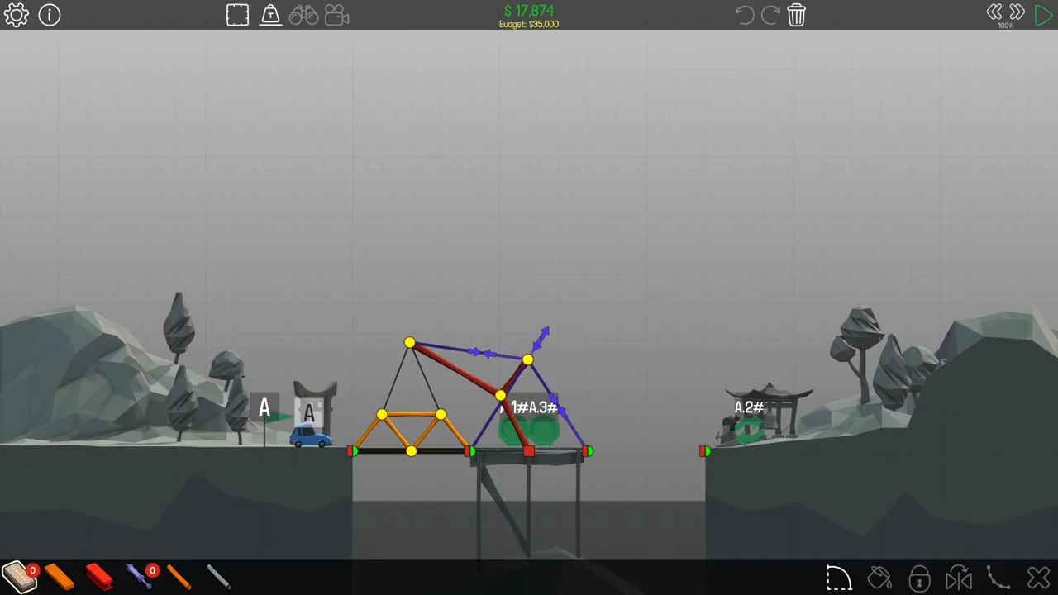
{"action": "mouse_move", "coordinate": [455, 205]}
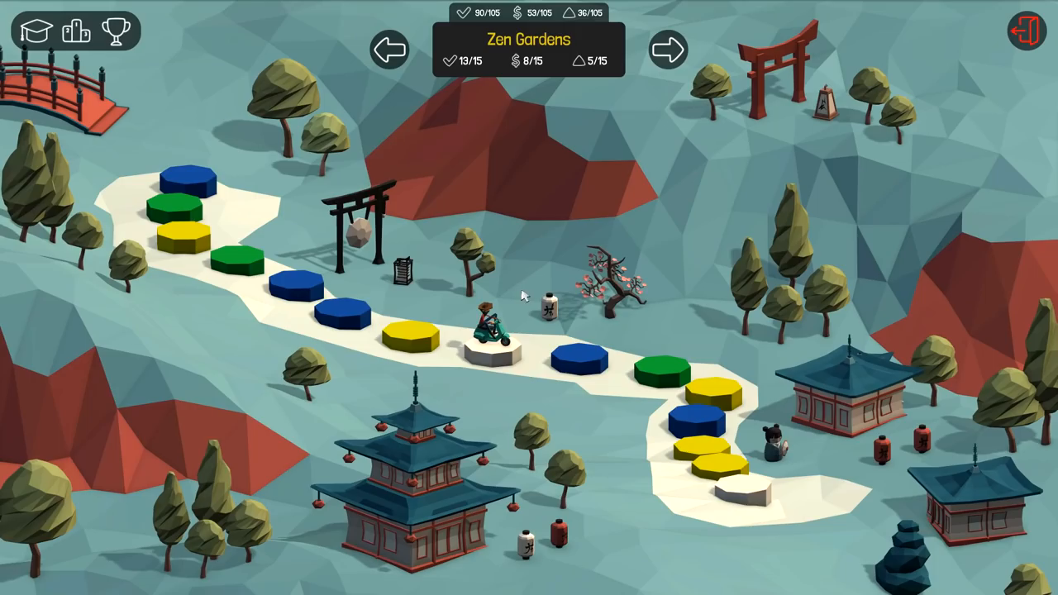
- Load the island pier-crossing level with cars G1 and A from the world map
{"action": "left_click", "coordinate": [669, 49]}
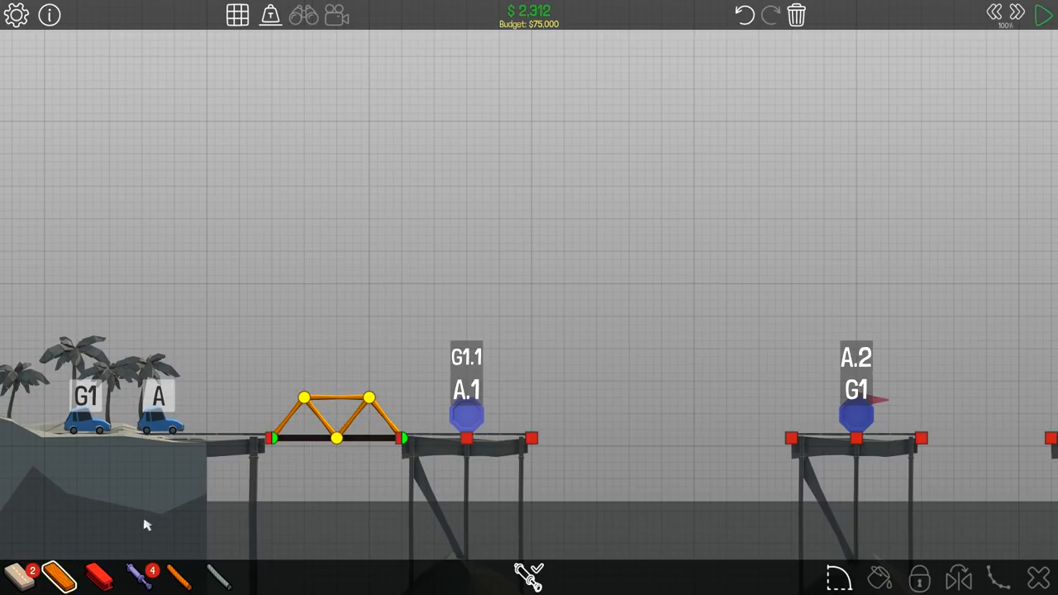
{"action": "mouse_move", "coordinate": [218, 575]}
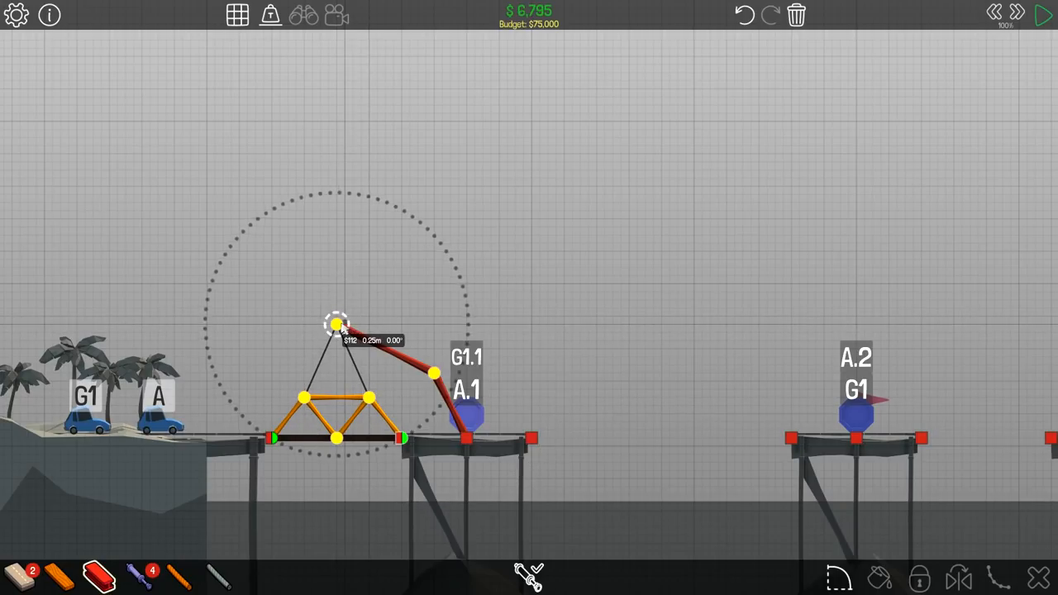
- Draw beams from the truss peak to the first pier and start a simulation run
{"action": "left_click_drag", "start_coordinate": [337, 324], "coordinate": [434, 372]}
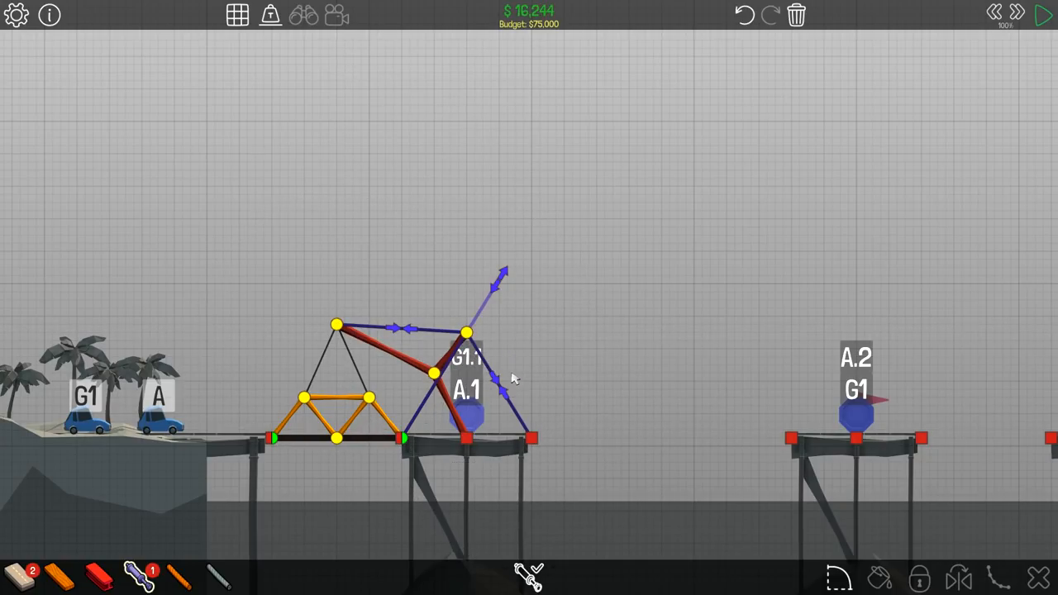
{"action": "left_click", "coordinate": [1046, 14]}
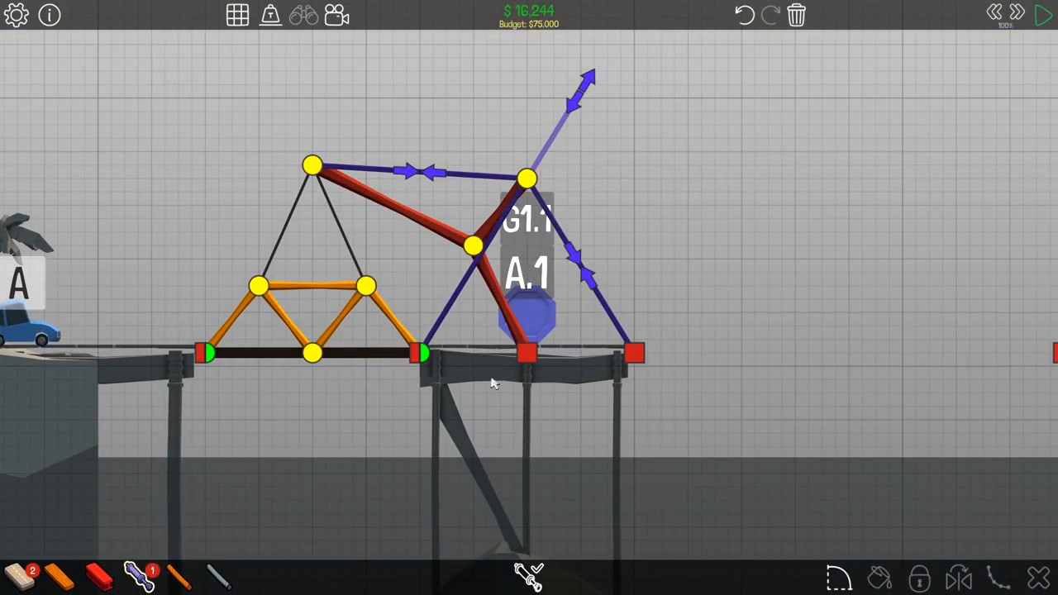
{"action": "left_click", "coordinate": [1044, 15]}
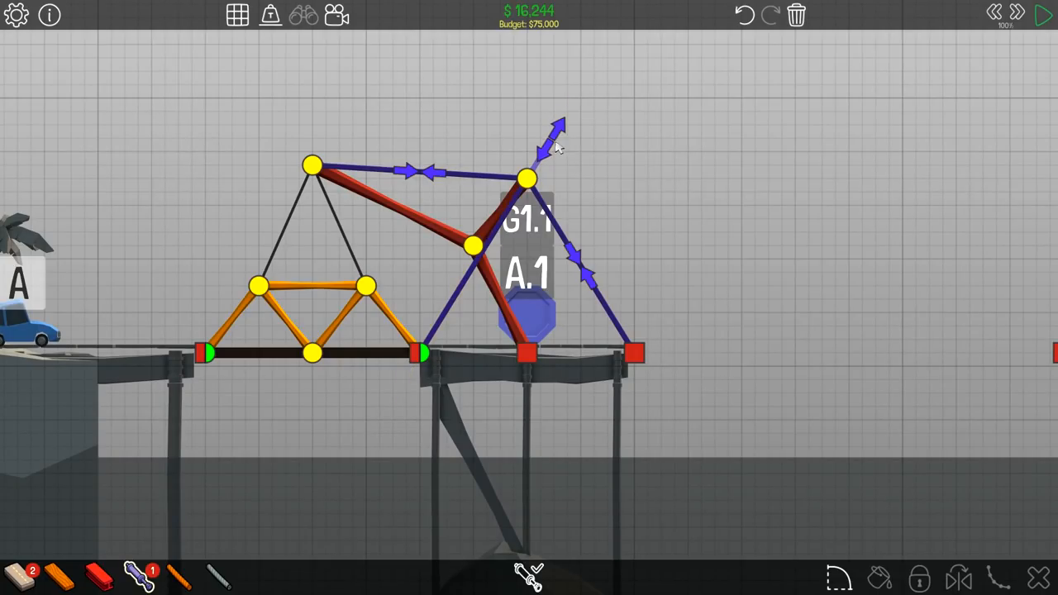
{"action": "left_click", "coordinate": [1046, 15]}
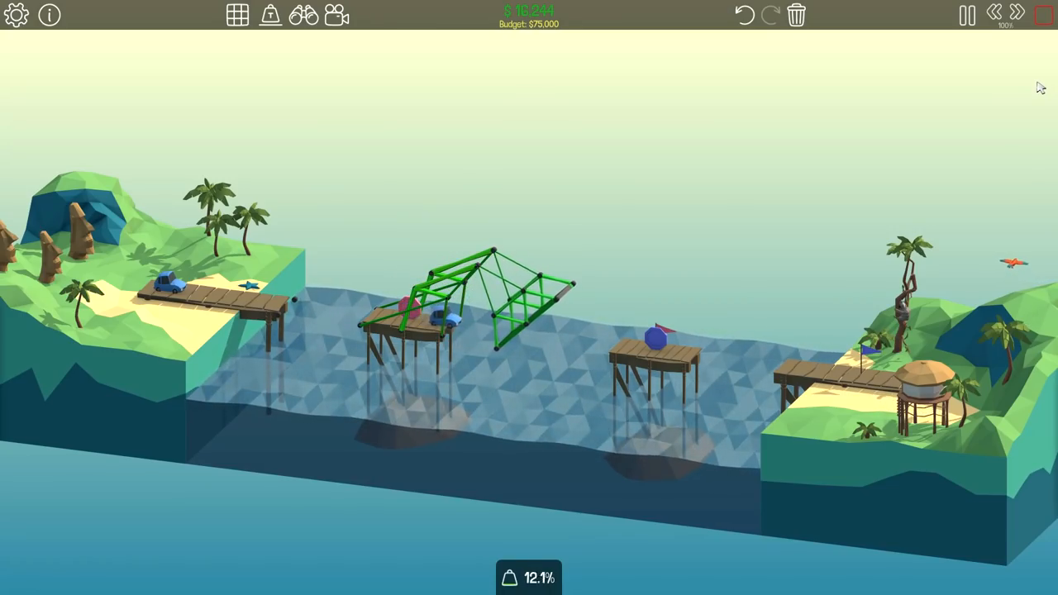
- Stop the simulation and select the sloping red beams running to the first pier
{"action": "left_click", "coordinate": [966, 14]}
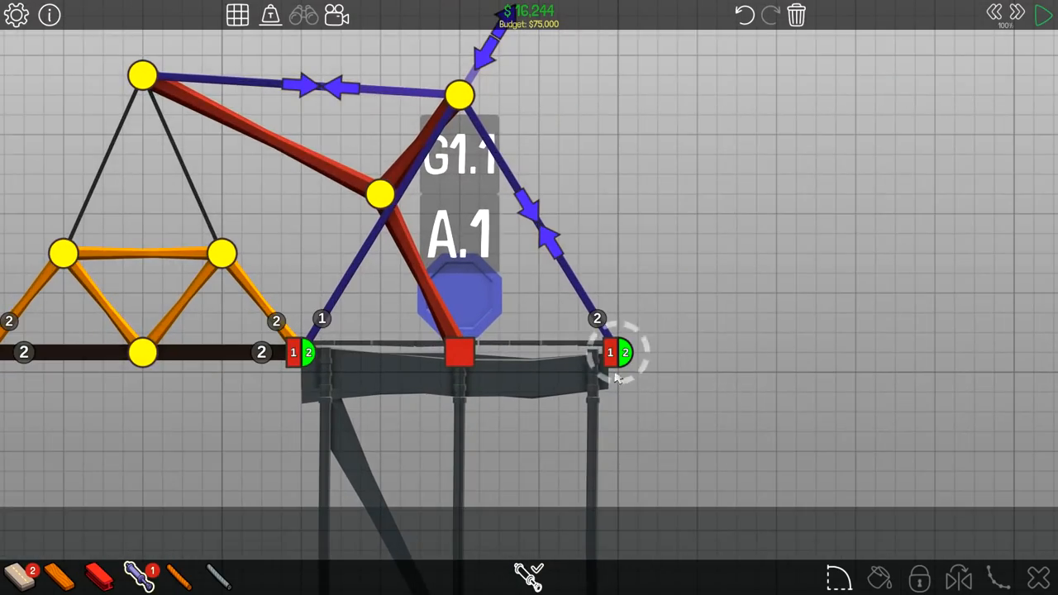
{"action": "left_click", "coordinate": [1045, 15]}
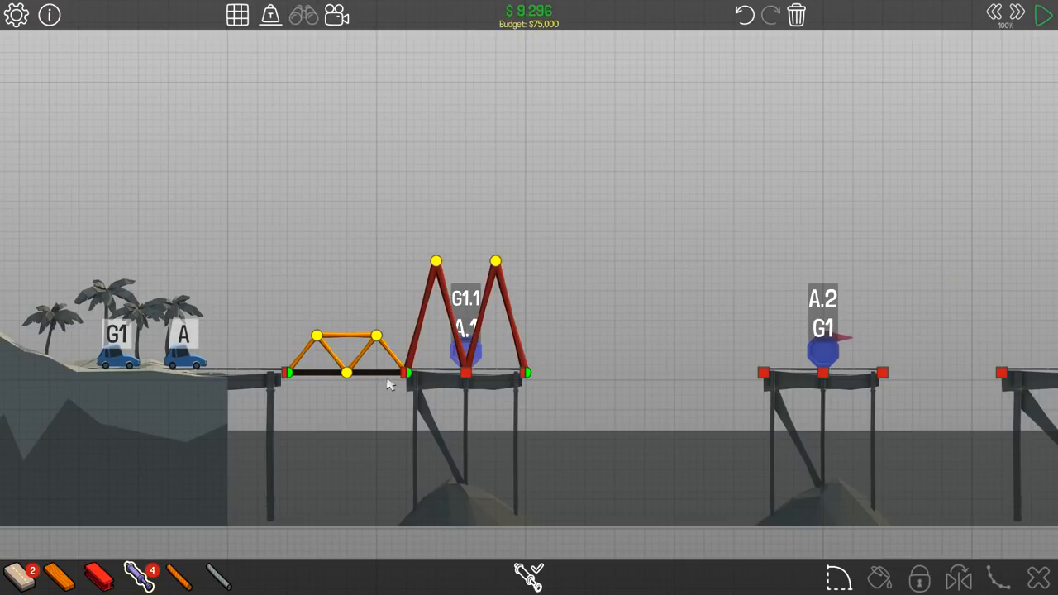
{"action": "mouse_move", "coordinate": [377, 384]}
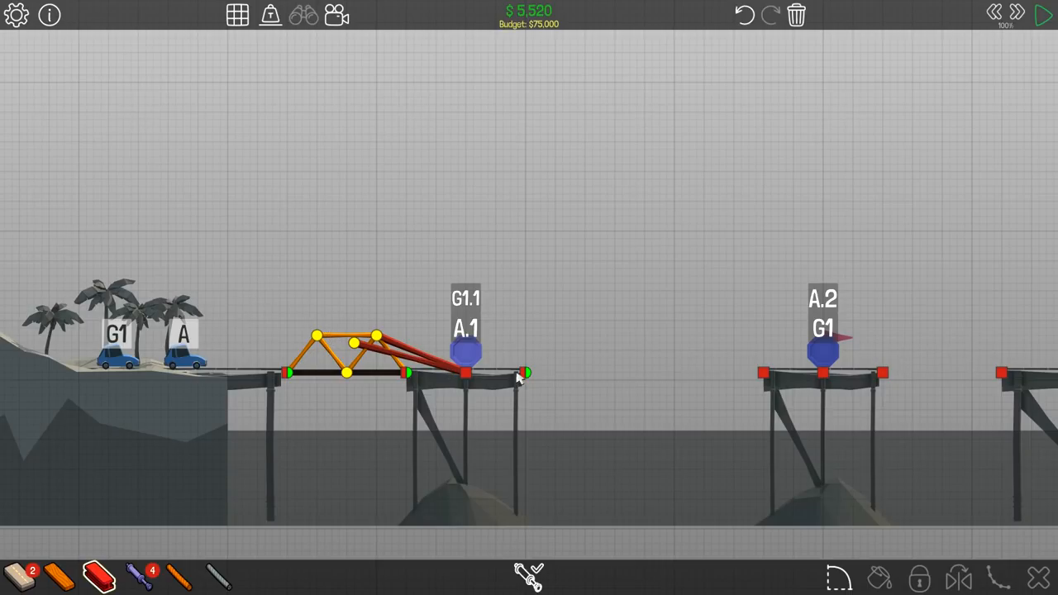
{"action": "left_click", "coordinate": [354, 343]}
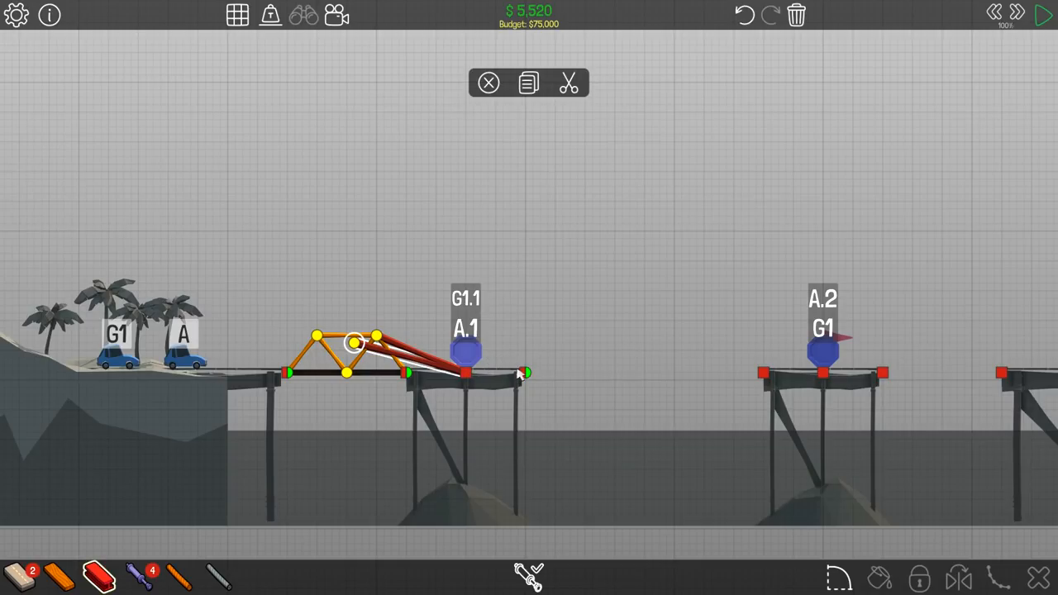
{"action": "mouse_move", "coordinate": [625, 331]}
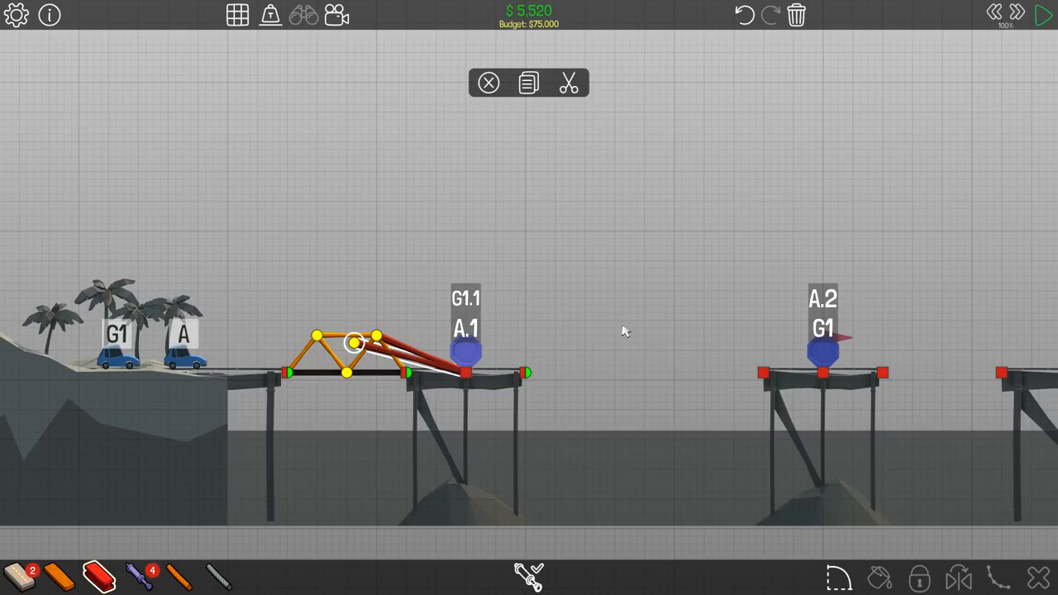
{"action": "mouse_move", "coordinate": [434, 362]}
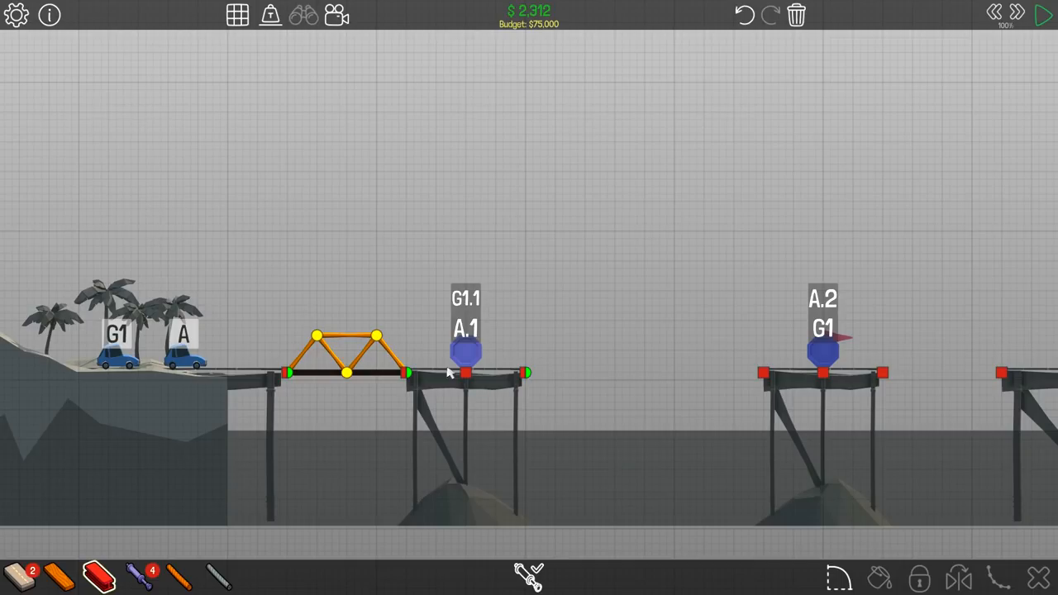
- Restore the two-peaked steel frame over the first pier with cables to the shore truss
{"action": "left_click", "coordinate": [1043, 15]}
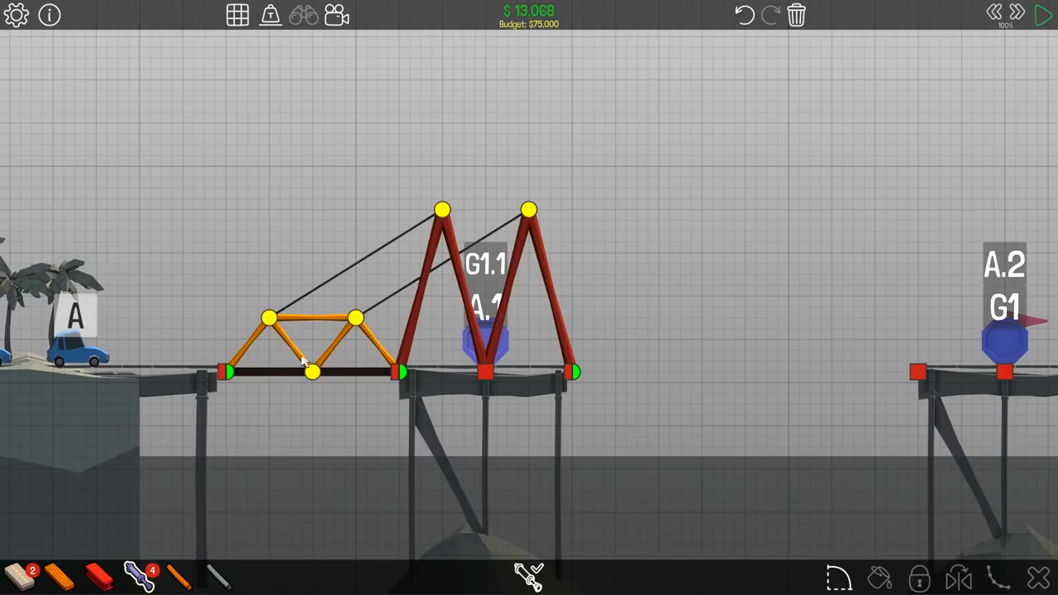
- Brace the left drawbridge truss with hydraulic pistons at both ends and across the top, testing in simulation
{"action": "left_click", "coordinate": [228, 371]}
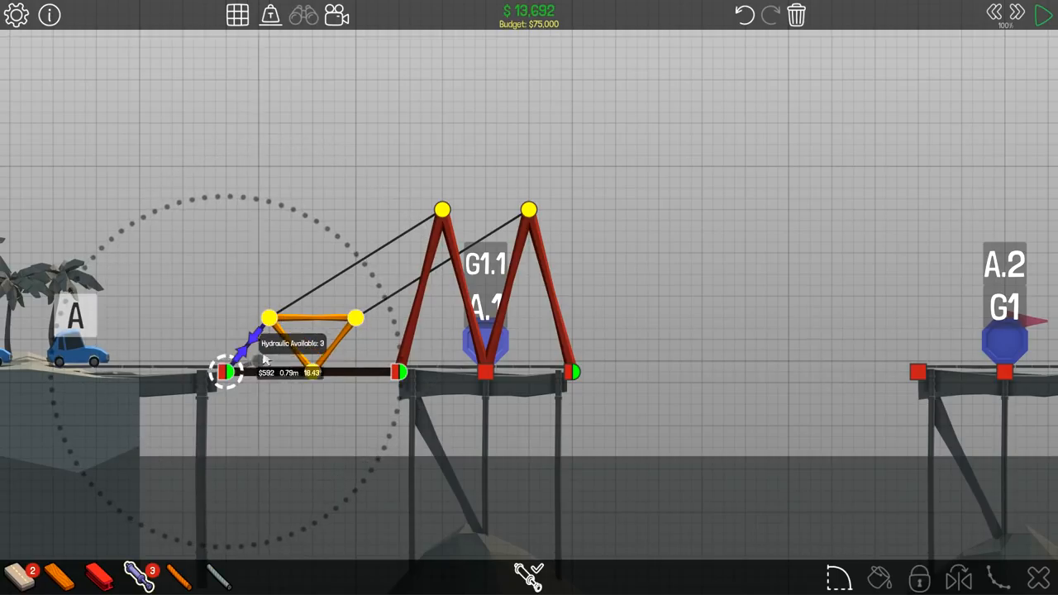
{"action": "left_click", "coordinate": [1044, 15]}
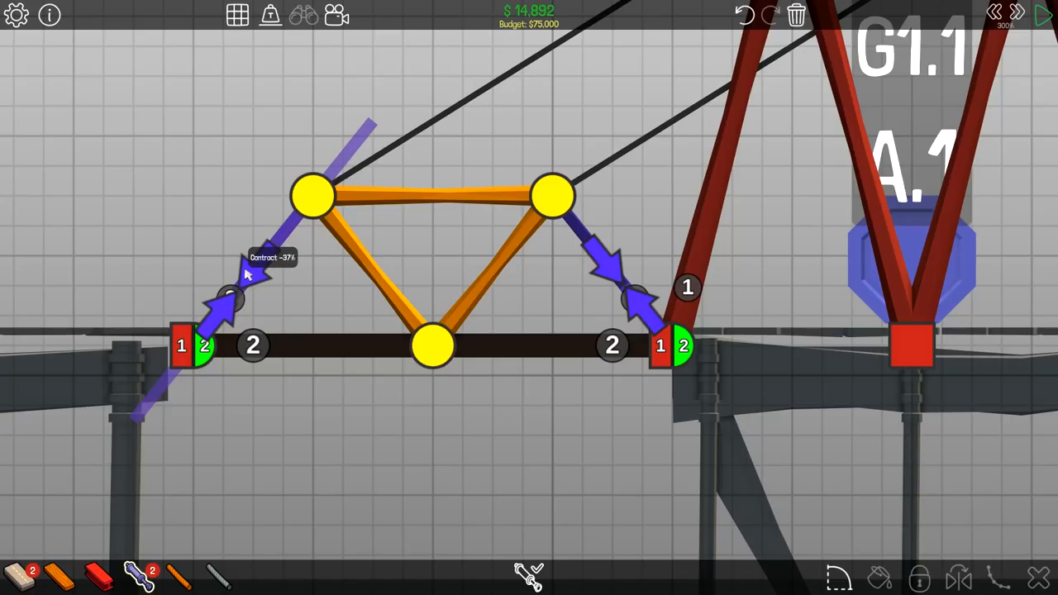
{"action": "left_click", "coordinate": [1043, 15]}
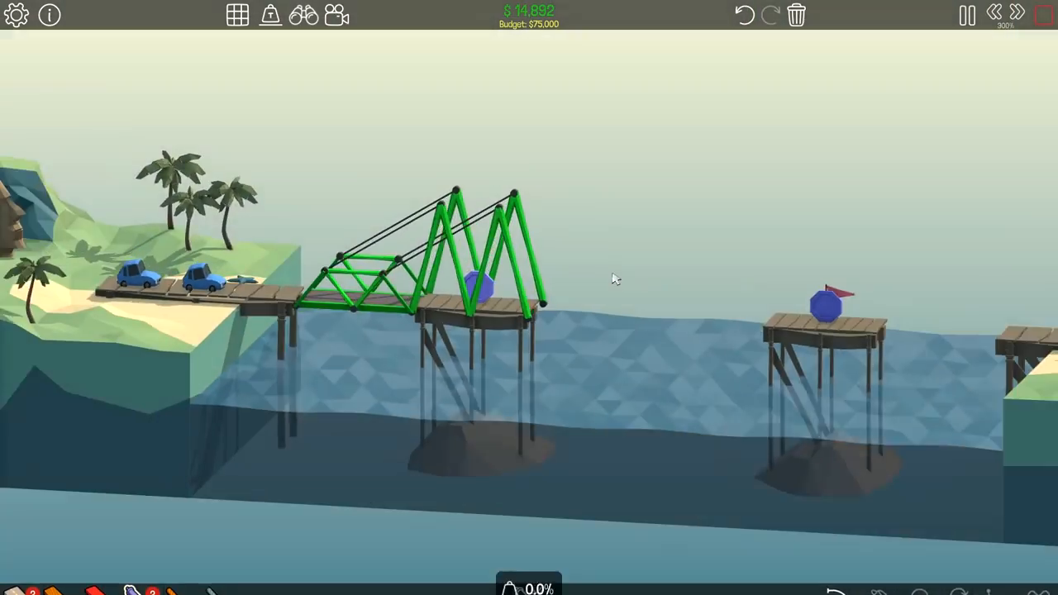
{"action": "left_click", "coordinate": [995, 13]}
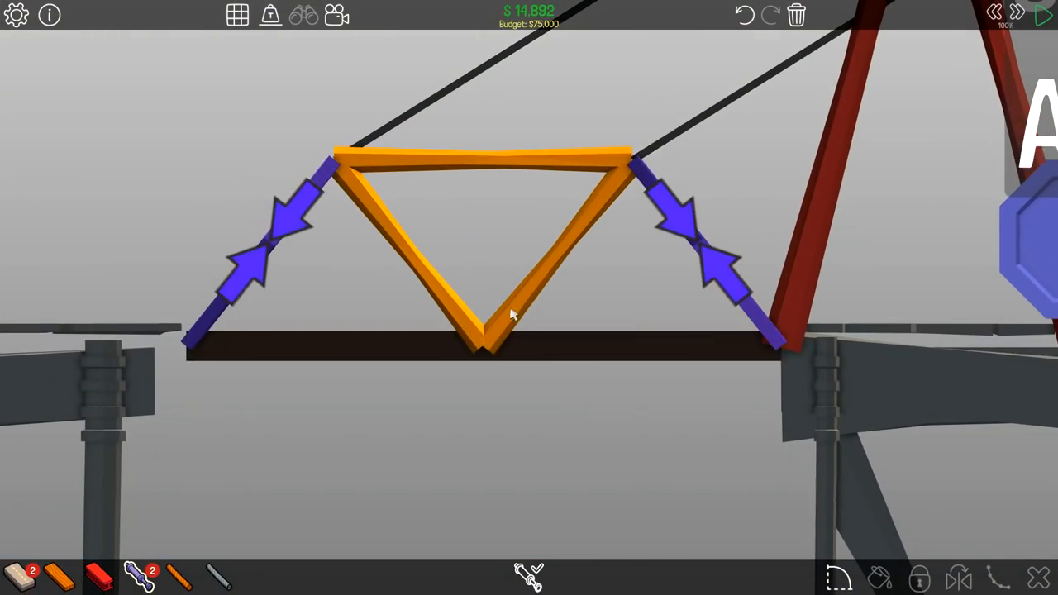
{"action": "left_click", "coordinate": [1044, 15]}
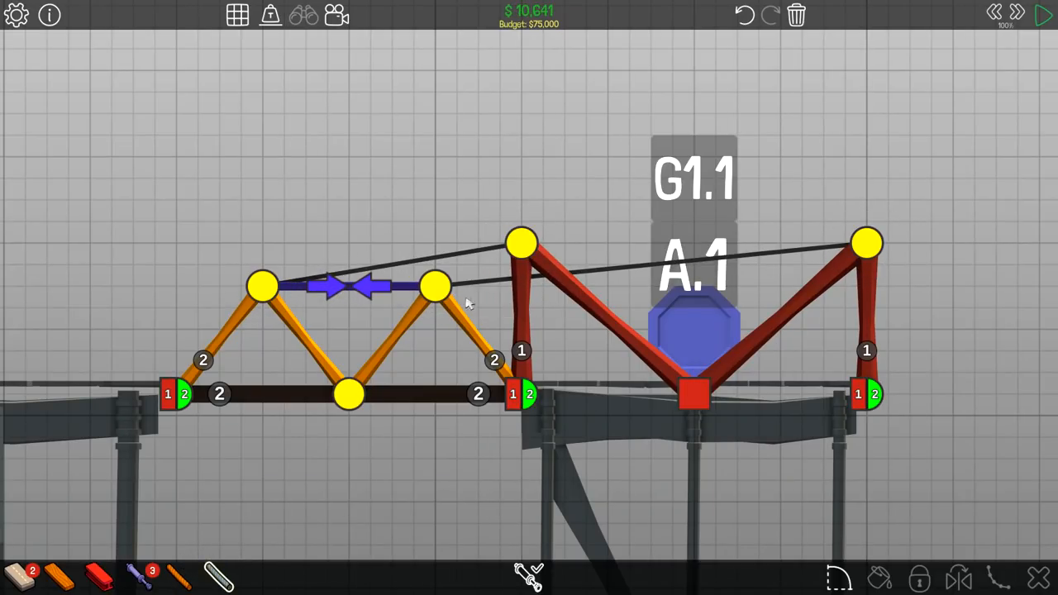
- Test the new truss in simulation, then raise both pier frames into tall braced towers mirrored on the right bank
{"action": "left_click", "coordinate": [1045, 15]}
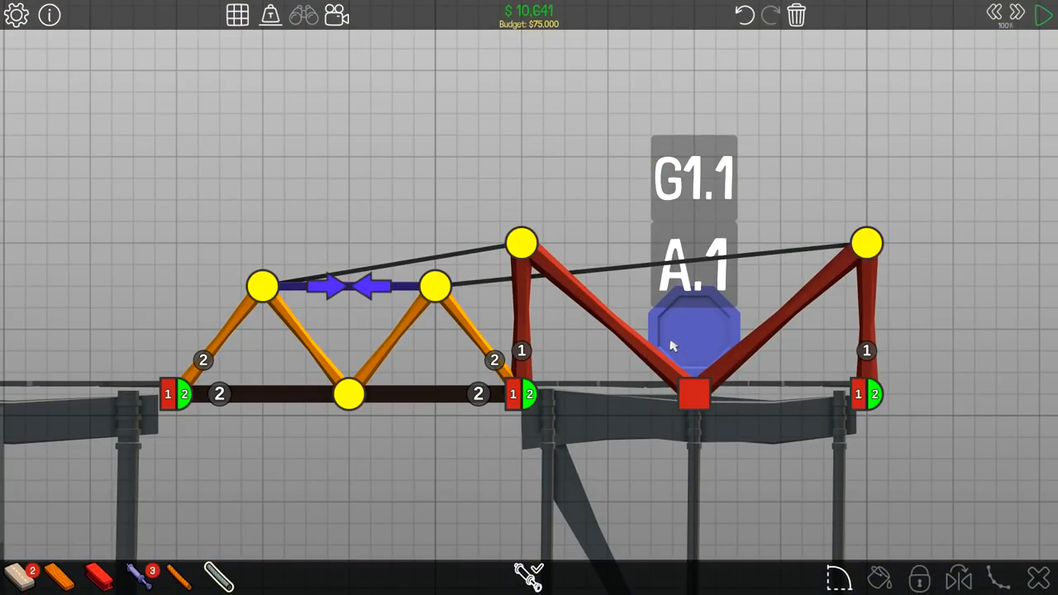
{"action": "left_click", "coordinate": [1045, 15]}
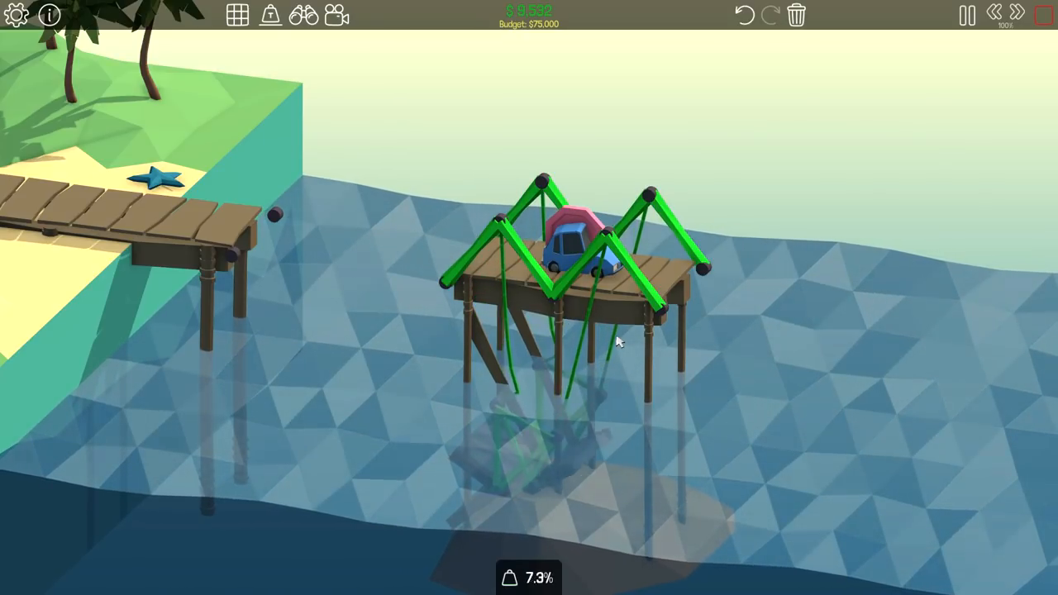
{"action": "left_click", "coordinate": [966, 15]}
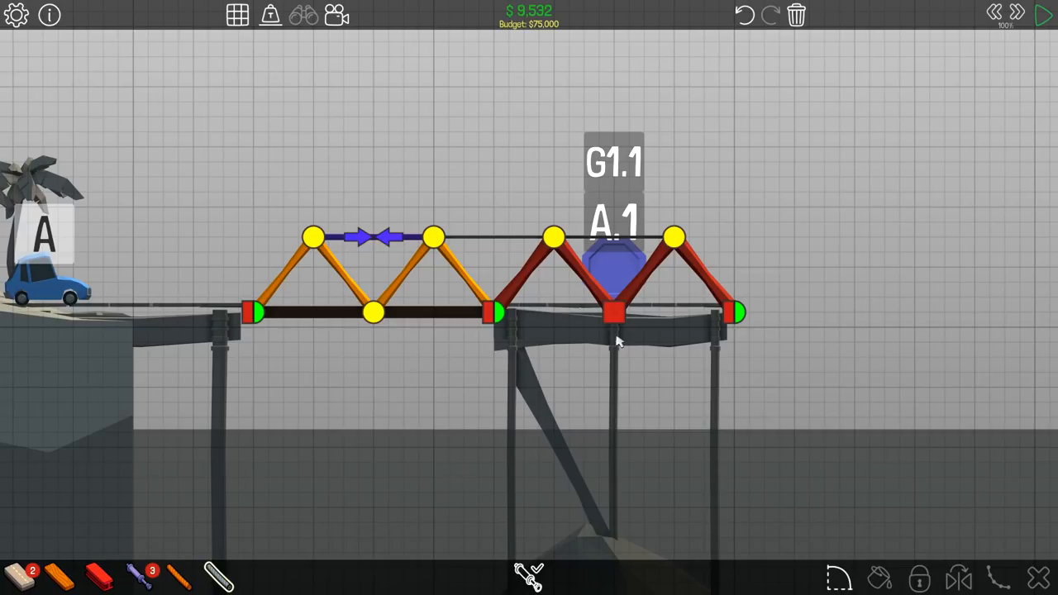
{"action": "left_click", "coordinate": [1046, 15]}
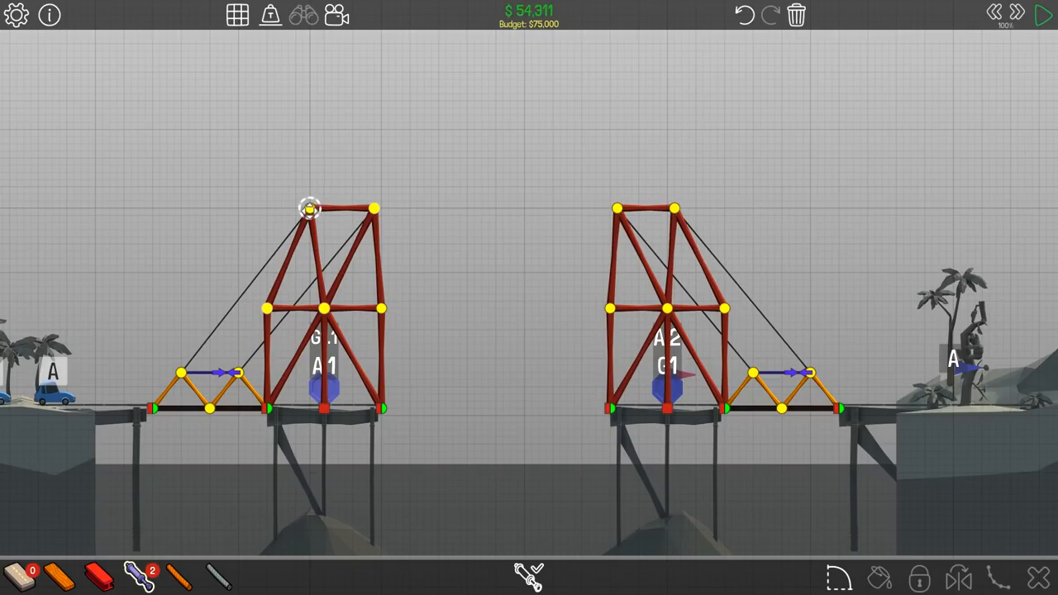
- Adjust the left drawbridge's hydraulic contraction and test both drawbridges in simulation
{"action": "left_click", "coordinate": [1045, 14]}
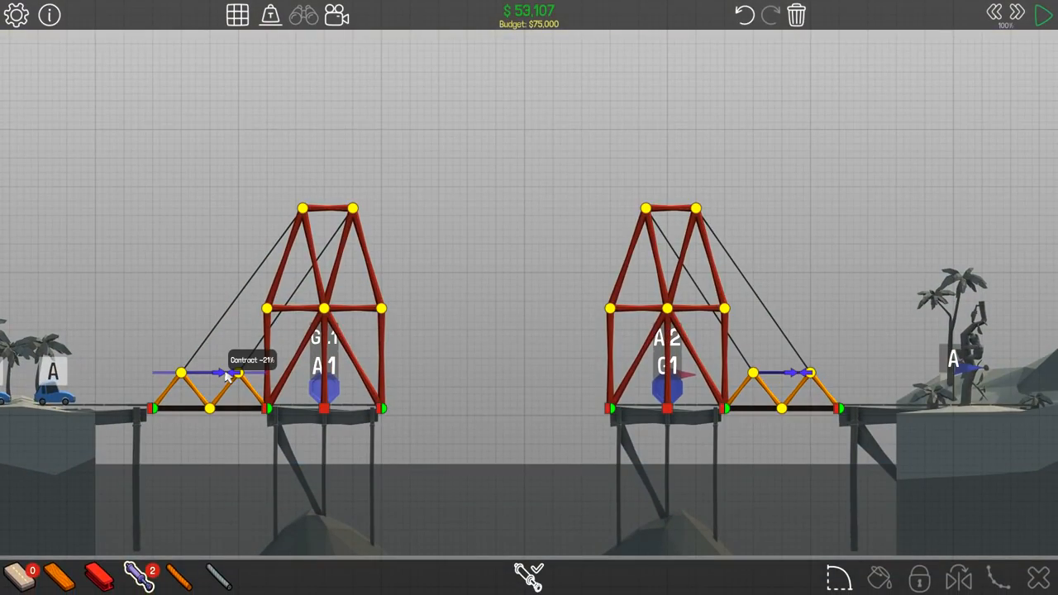
{"action": "mouse_move", "coordinate": [784, 382]}
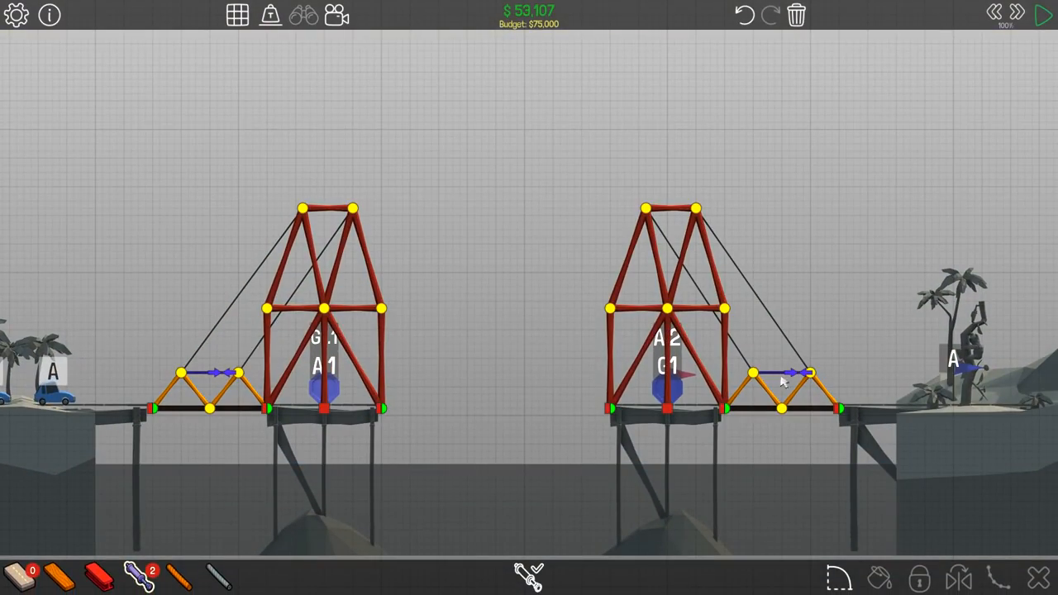
{"action": "left_click", "coordinate": [1045, 15]}
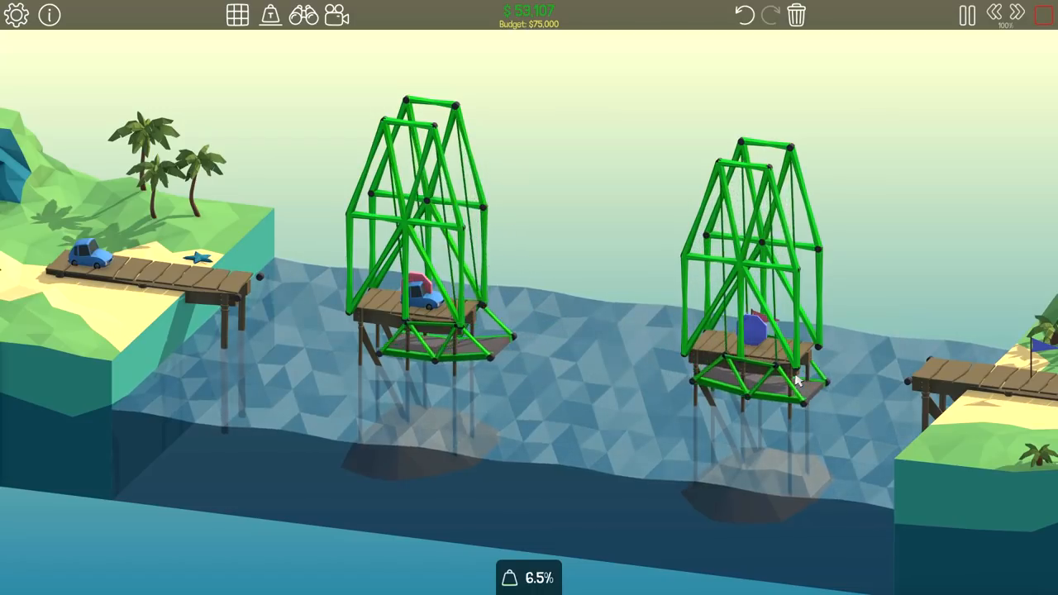
{"action": "left_click", "coordinate": [966, 15]}
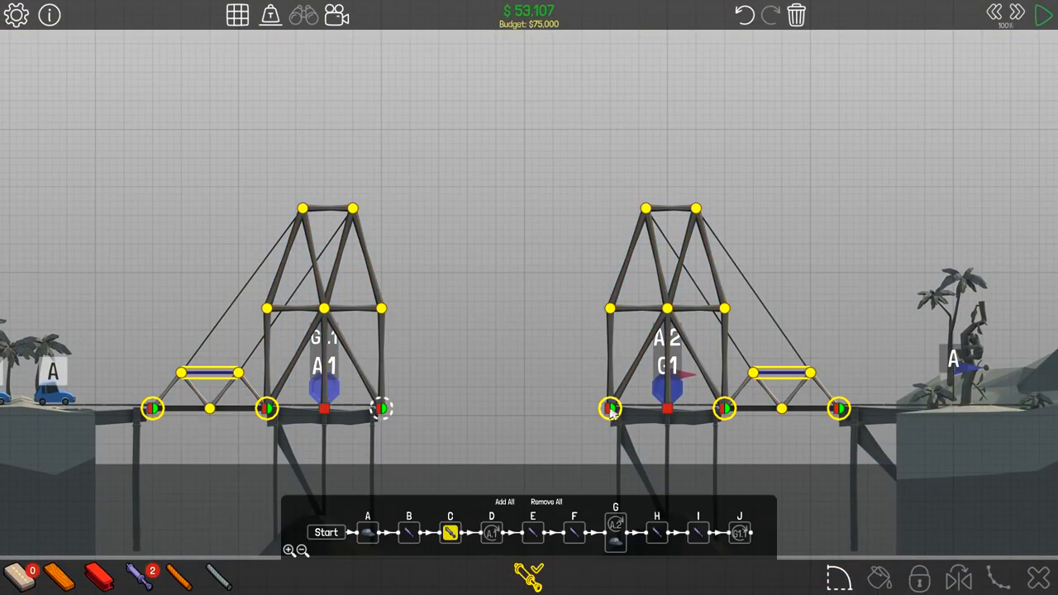
{"action": "left_click", "coordinate": [1043, 15]}
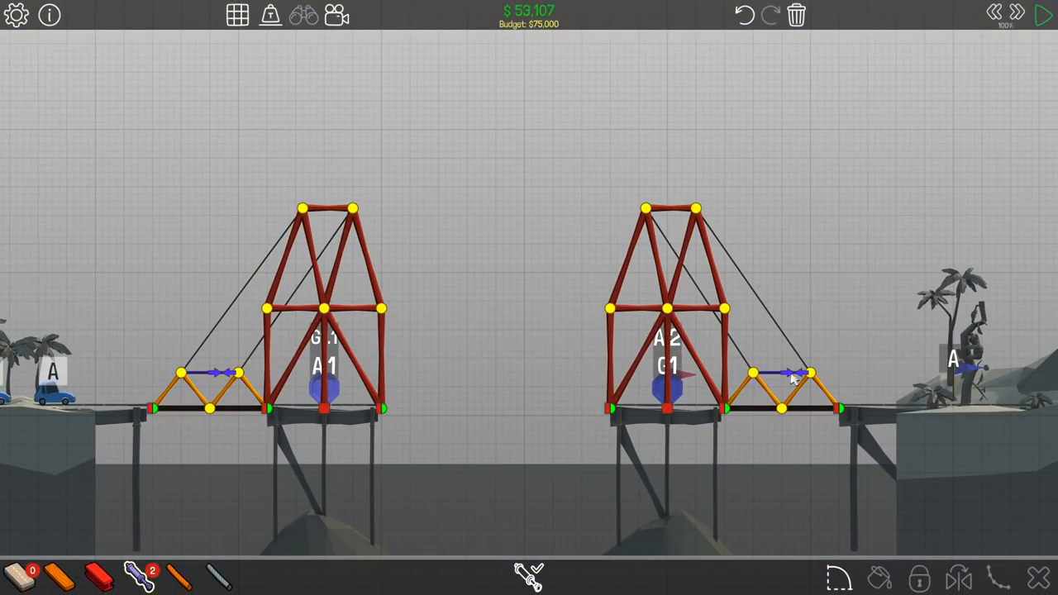
- Preview the hydraulic phase sequence, tie each tower top to its truss with cables, and test again
{"action": "left_click", "coordinate": [1045, 15]}
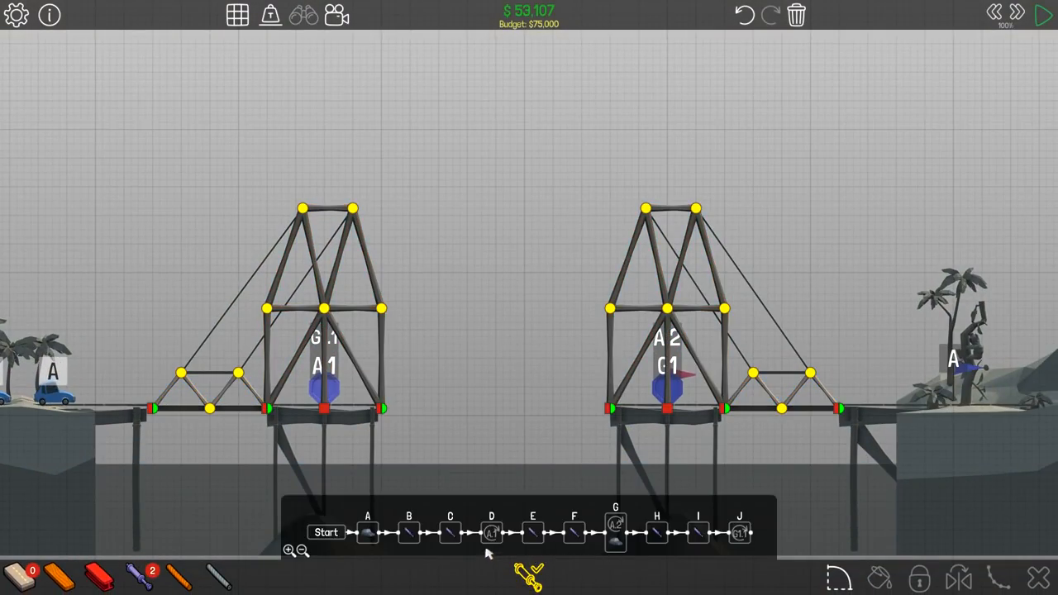
{"action": "left_click", "coordinate": [1045, 15]}
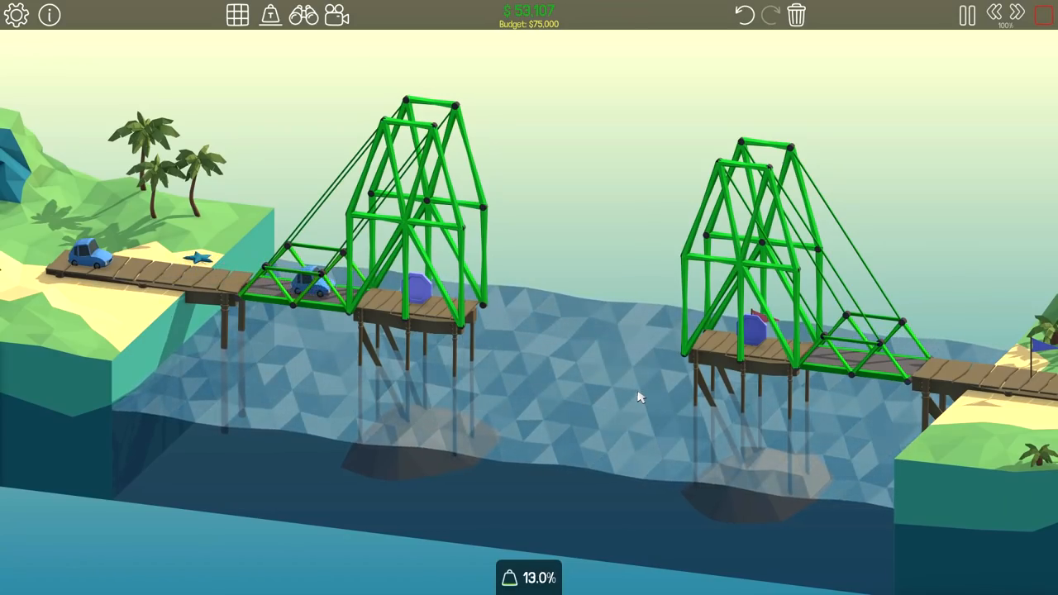
{"action": "left_click", "coordinate": [966, 15]}
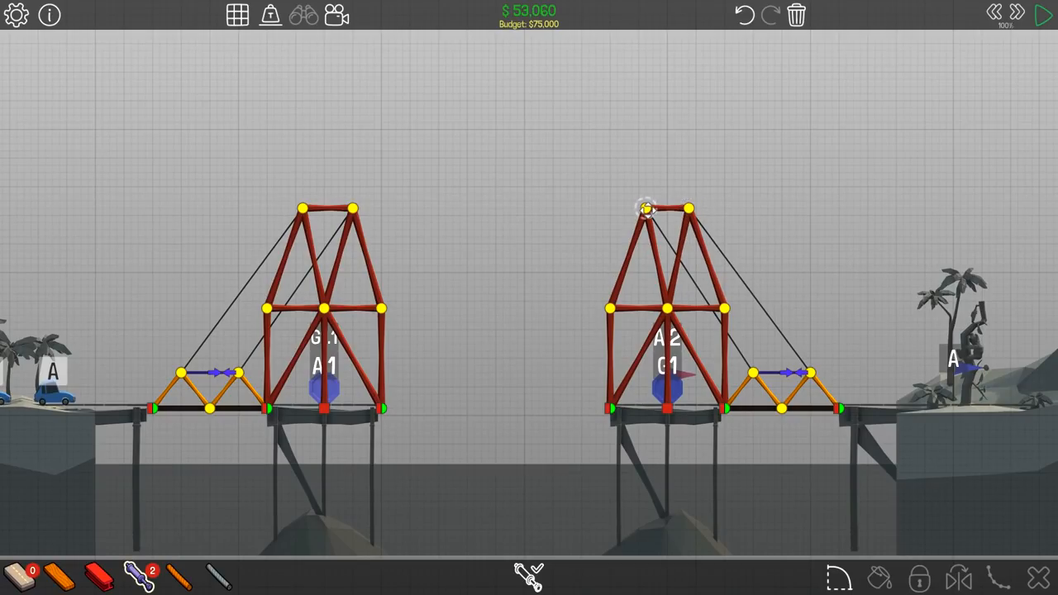
{"action": "left_click", "coordinate": [1045, 15]}
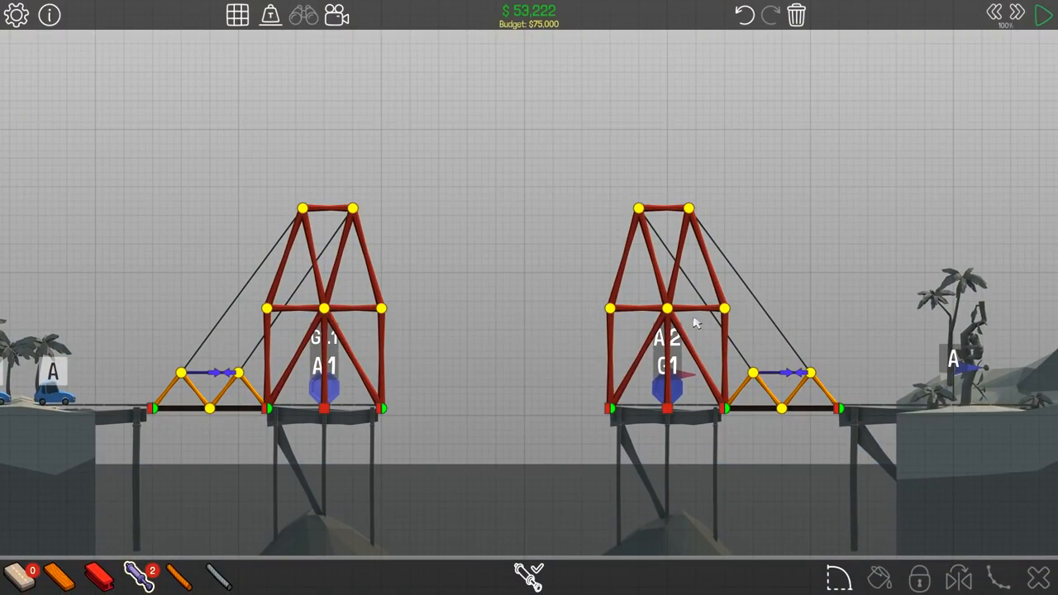
{"action": "left_click", "coordinate": [1045, 15]}
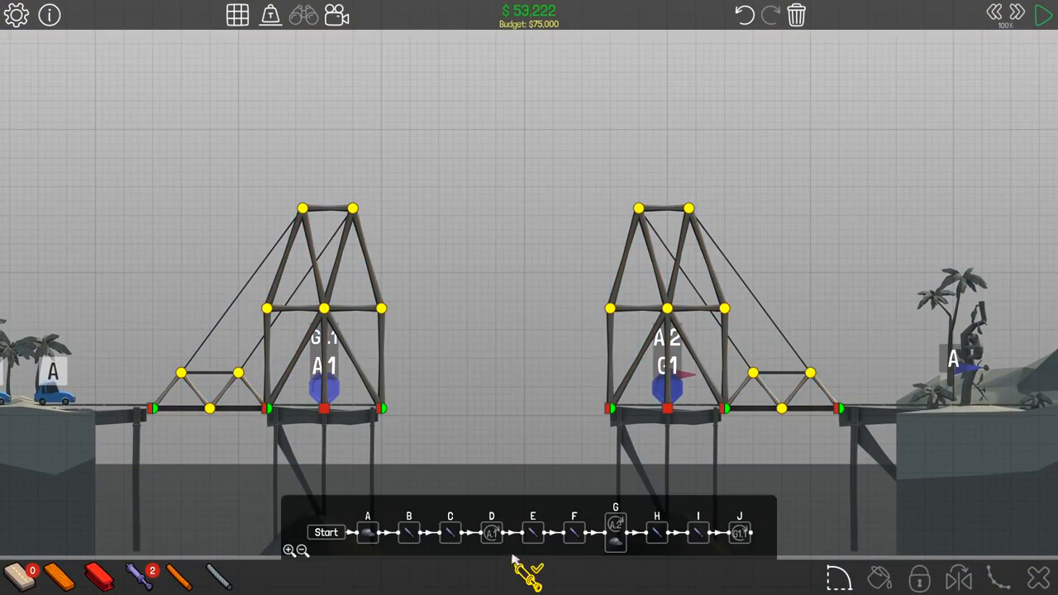
- Close the hydraulic phase sequence before mirroring the right tower toward the middle gap
{"action": "left_click", "coordinate": [1043, 15]}
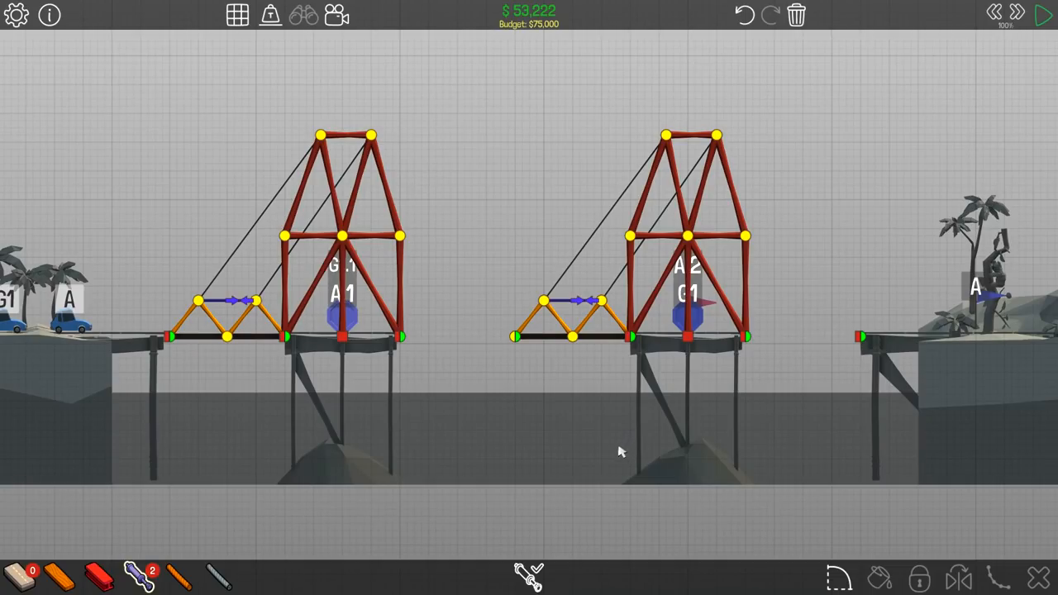
{"action": "mouse_move", "coordinate": [599, 494]}
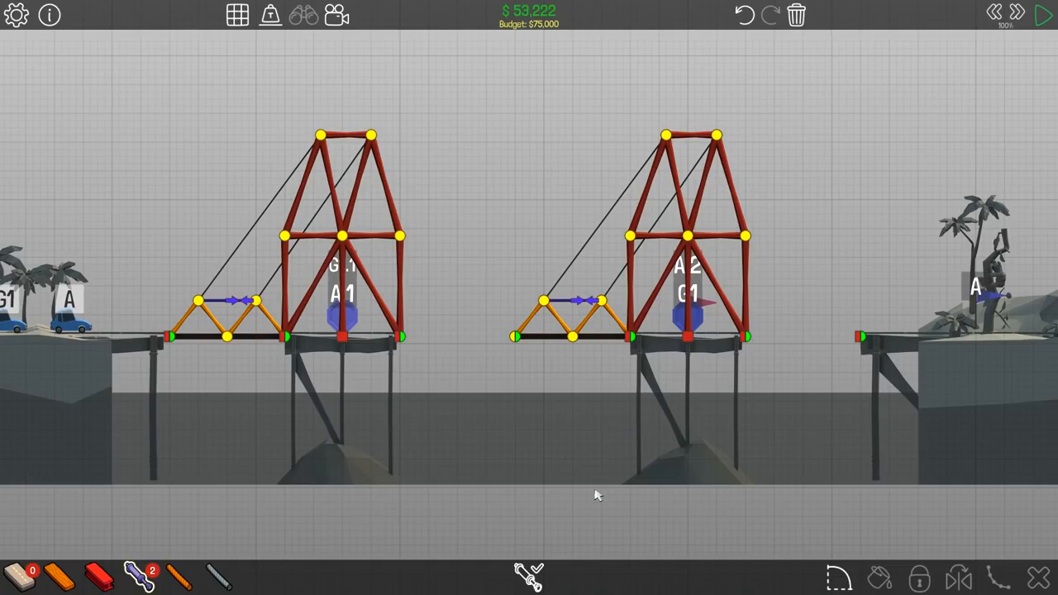
{"action": "mouse_move", "coordinate": [586, 508]}
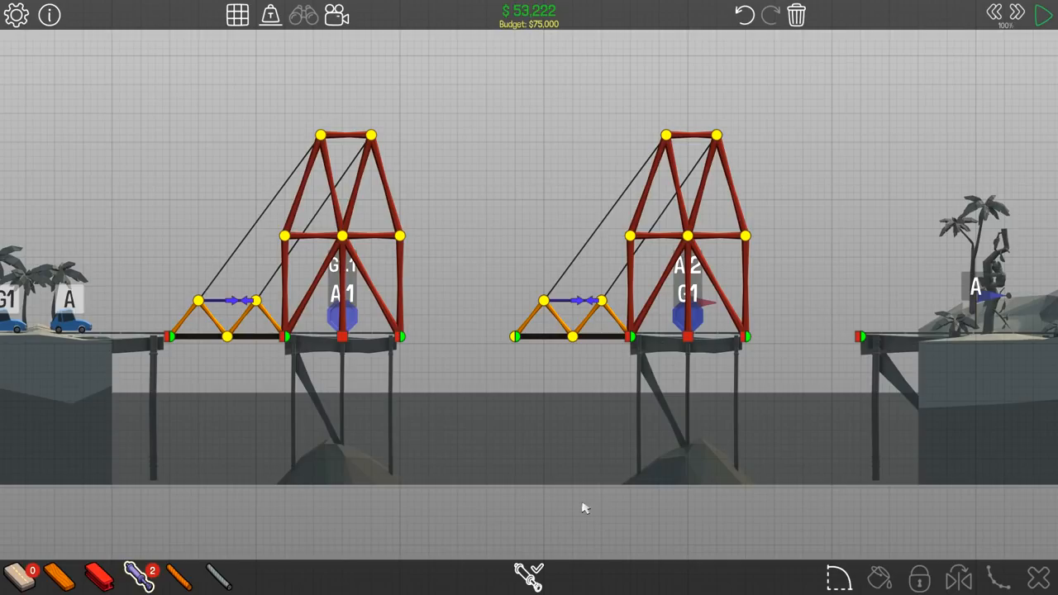